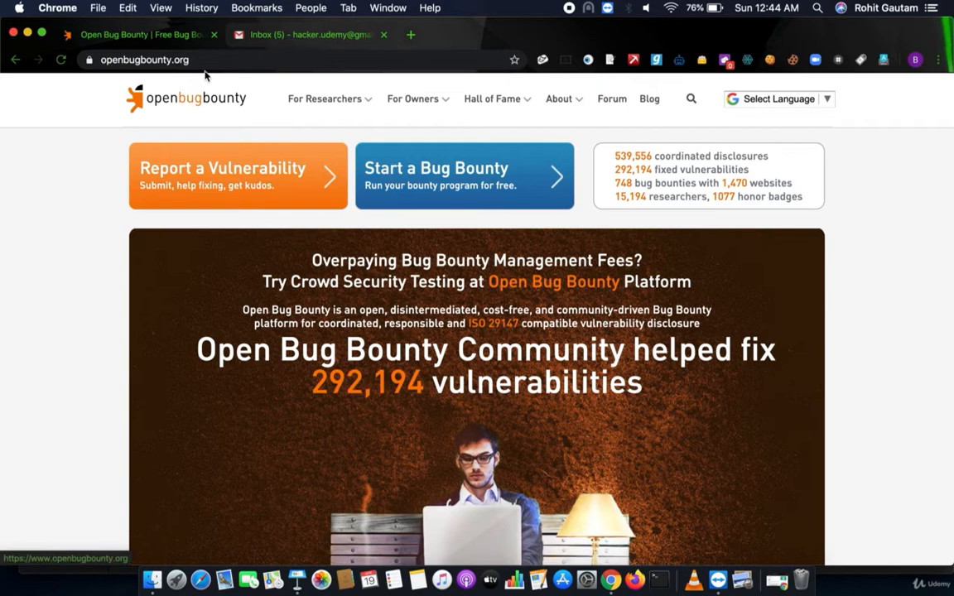
mouse_move(80, 116)
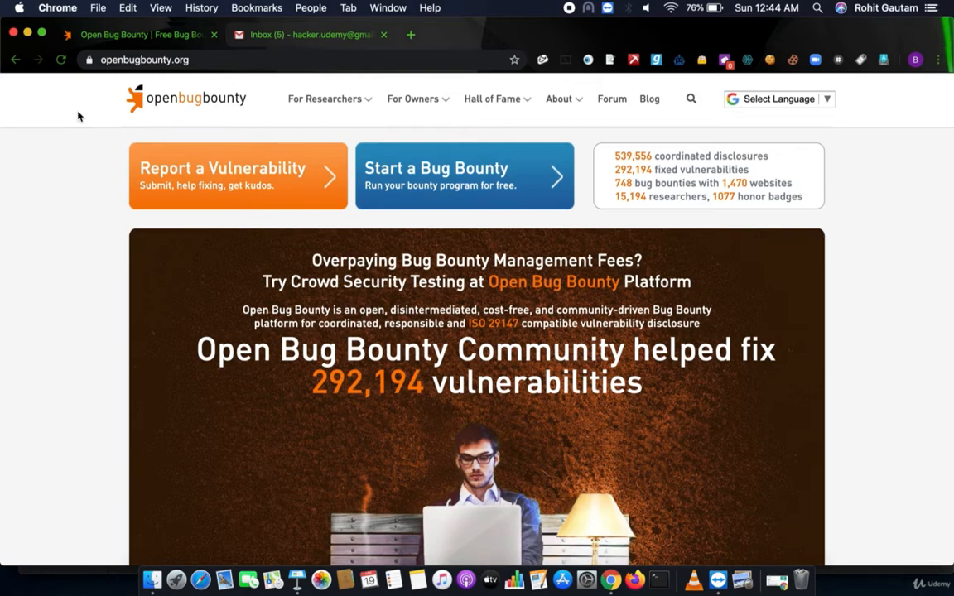
mouse_move(252, 235)
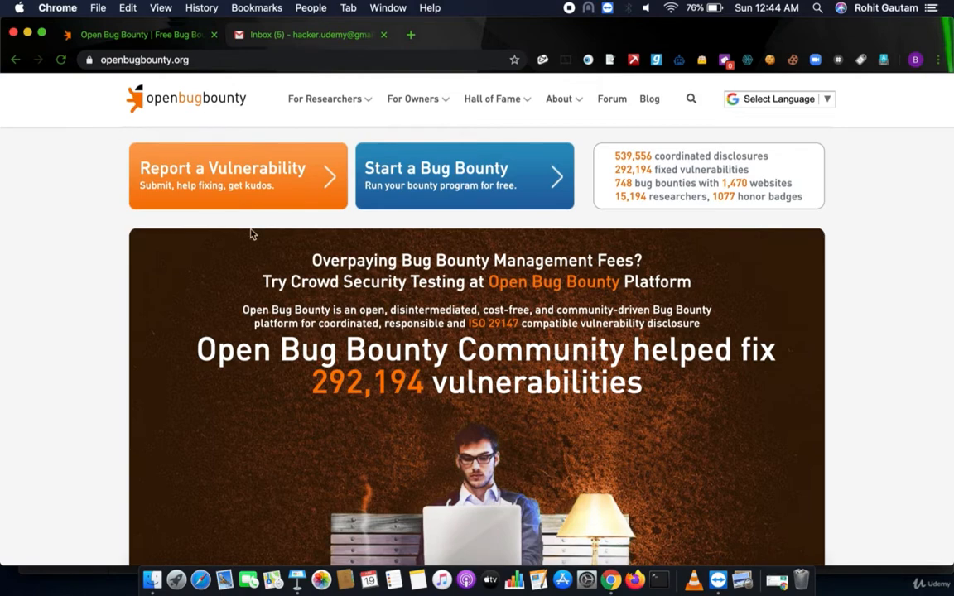
- Go to the Report a Vulnerability page from the Open Bug Bounty homepage
scroll(down, 3)
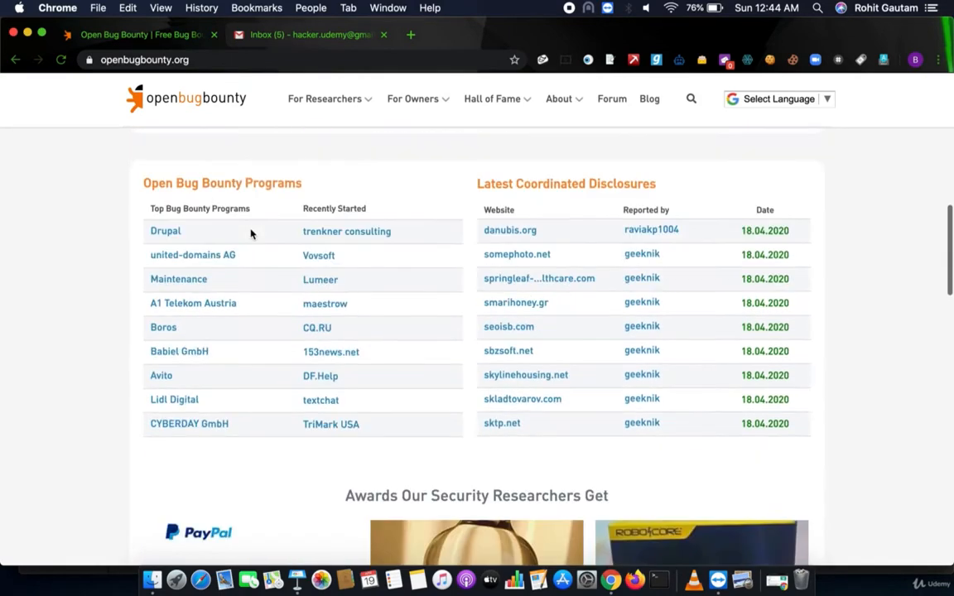
scroll(down, 3)
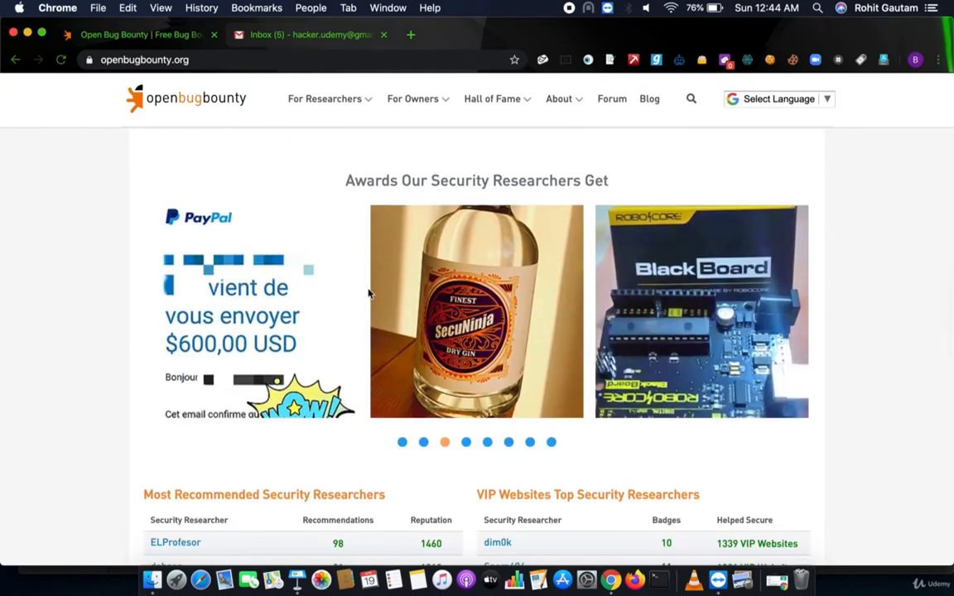
mouse_move(487, 404)
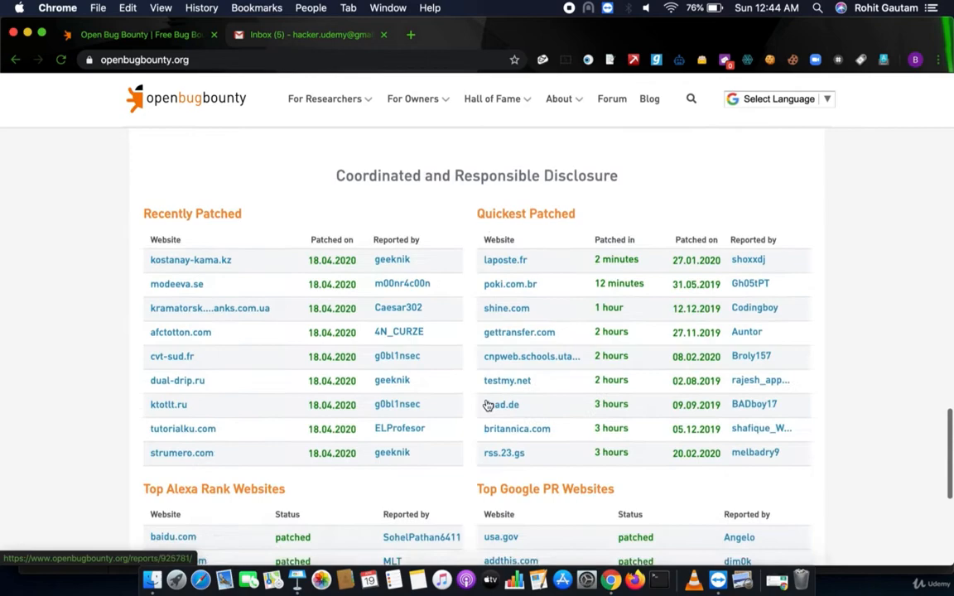
scroll(down, 3)
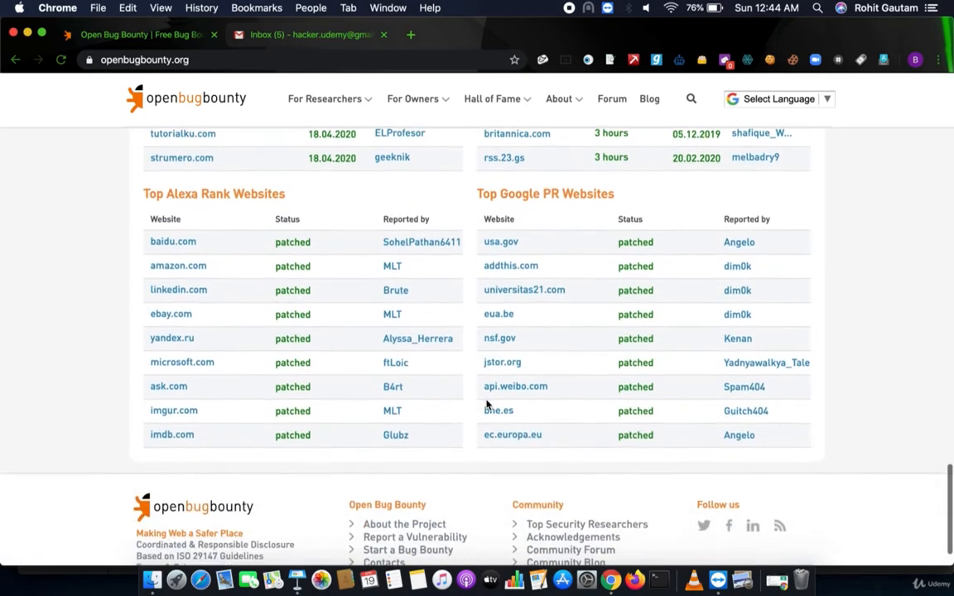
scroll(up, 3)
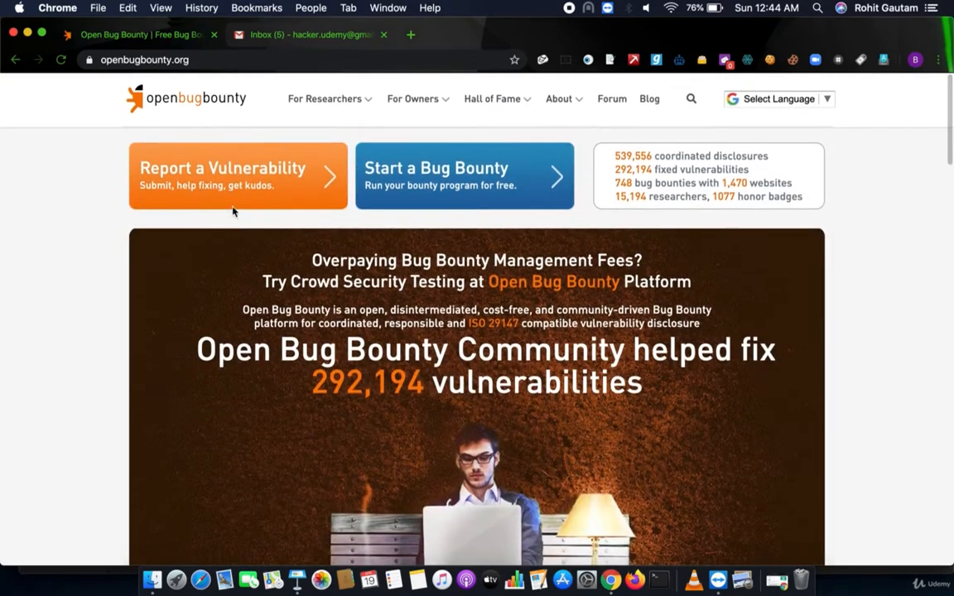
click(238, 175)
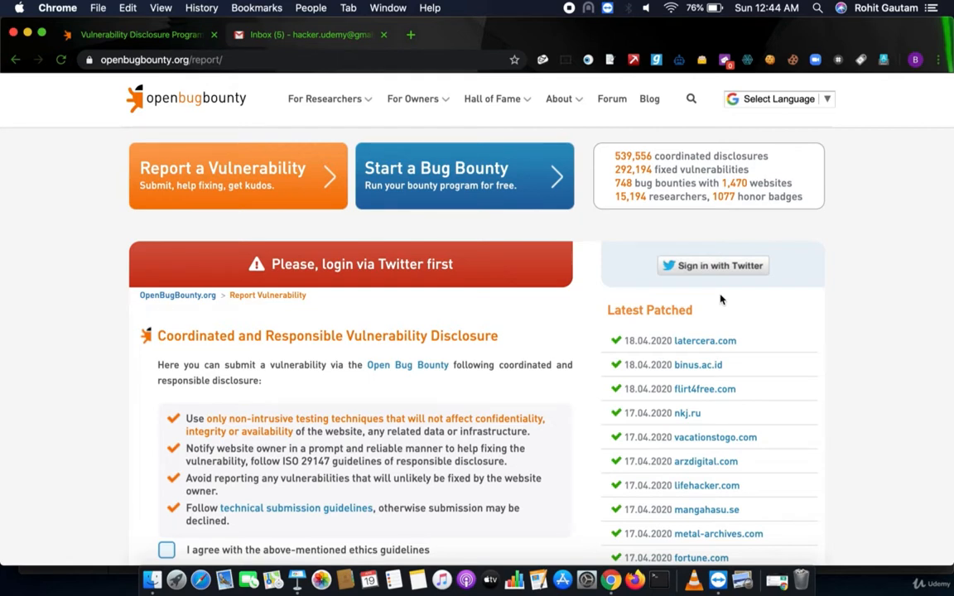
- Sign in with Twitter and authorize Open Bug Bounty to access the Twitter account
click(712, 265)
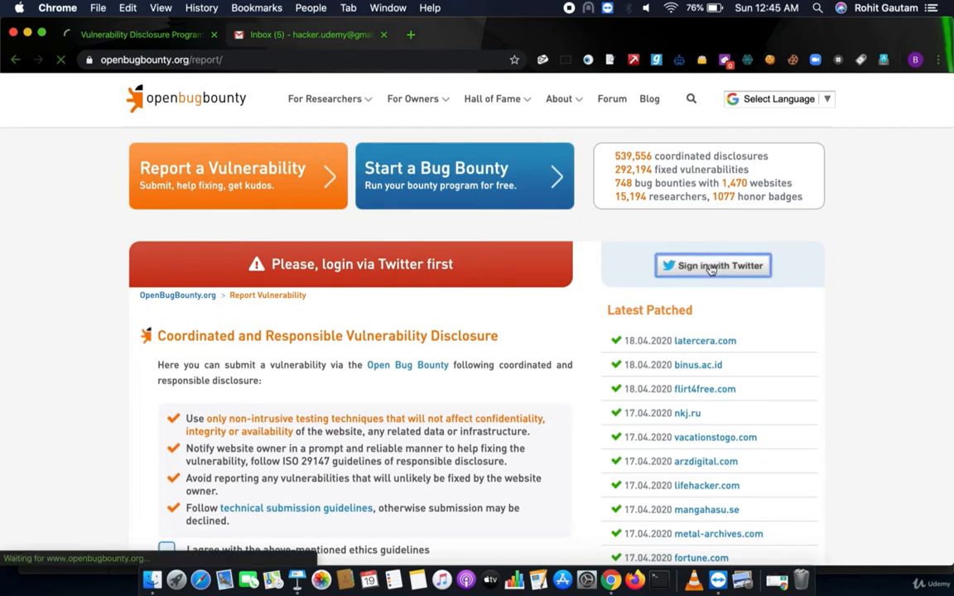
click(712, 265)
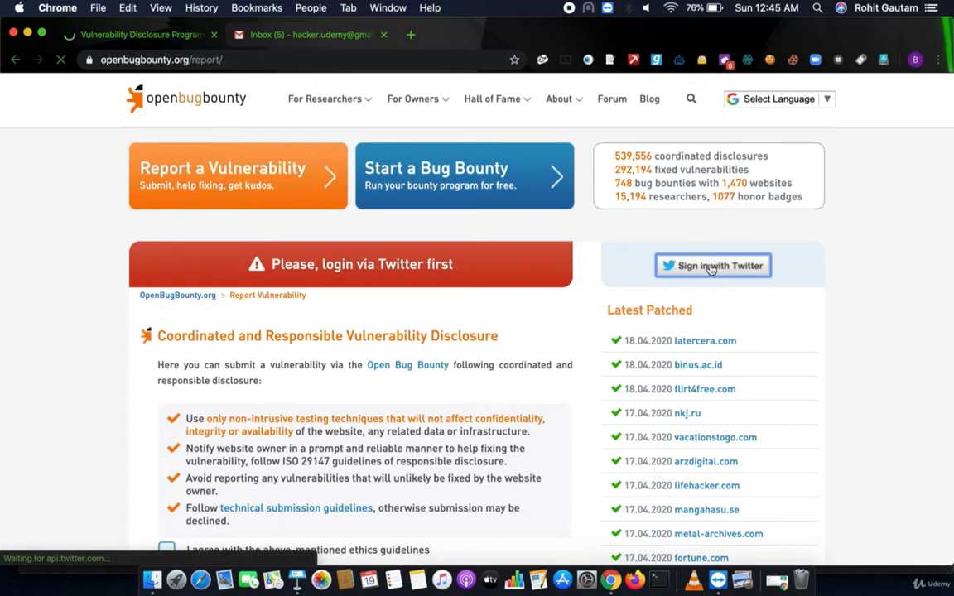
click(712, 265)
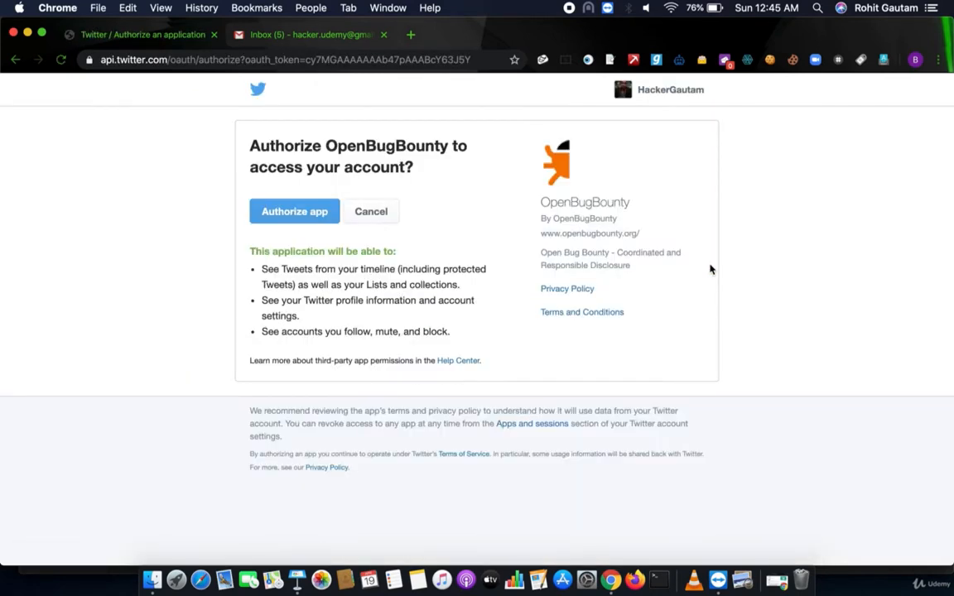
click(295, 212)
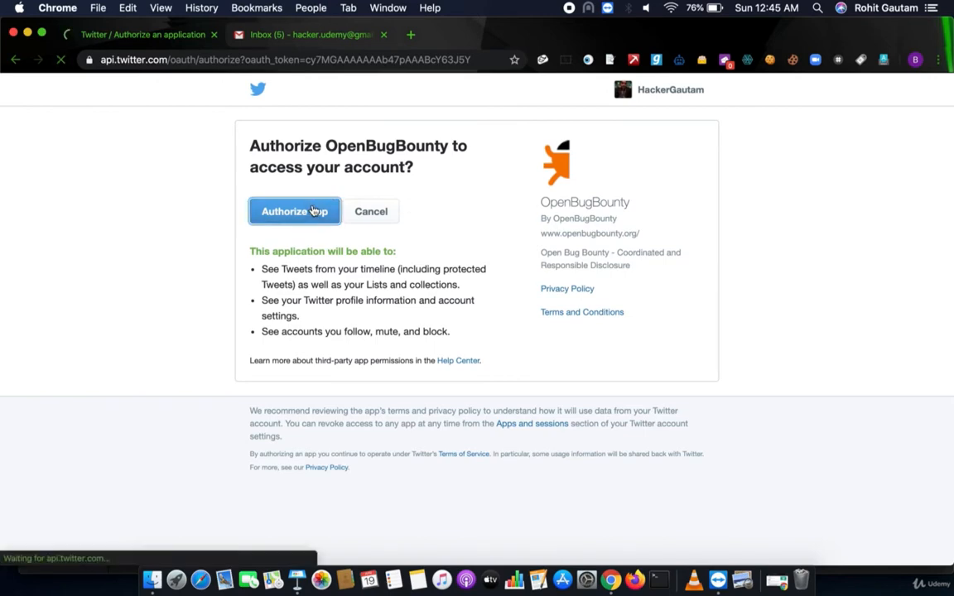
click(295, 212)
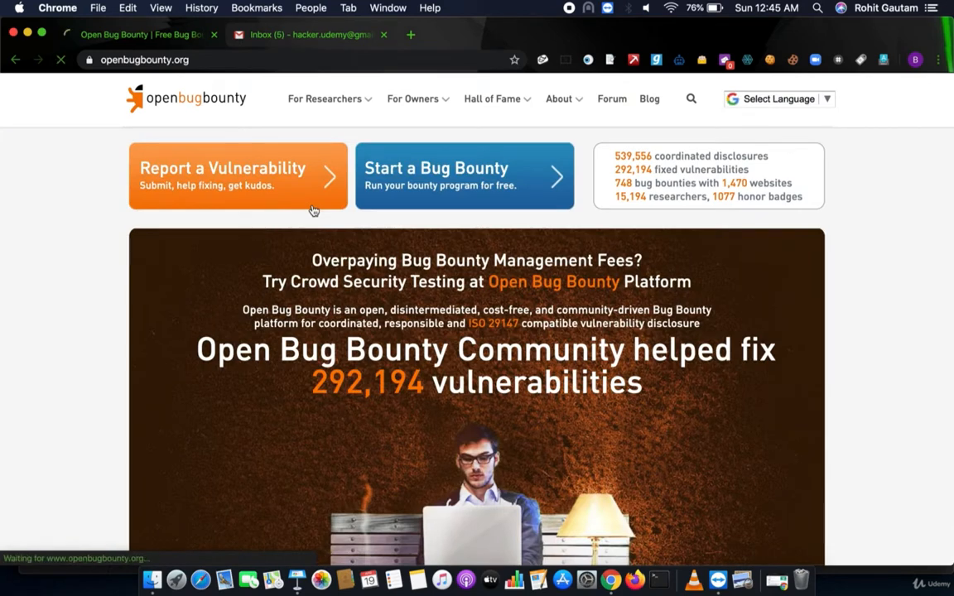
- Reach the report form and accept the 'I agree with the ethics guidelines' checkbox
click(239, 170)
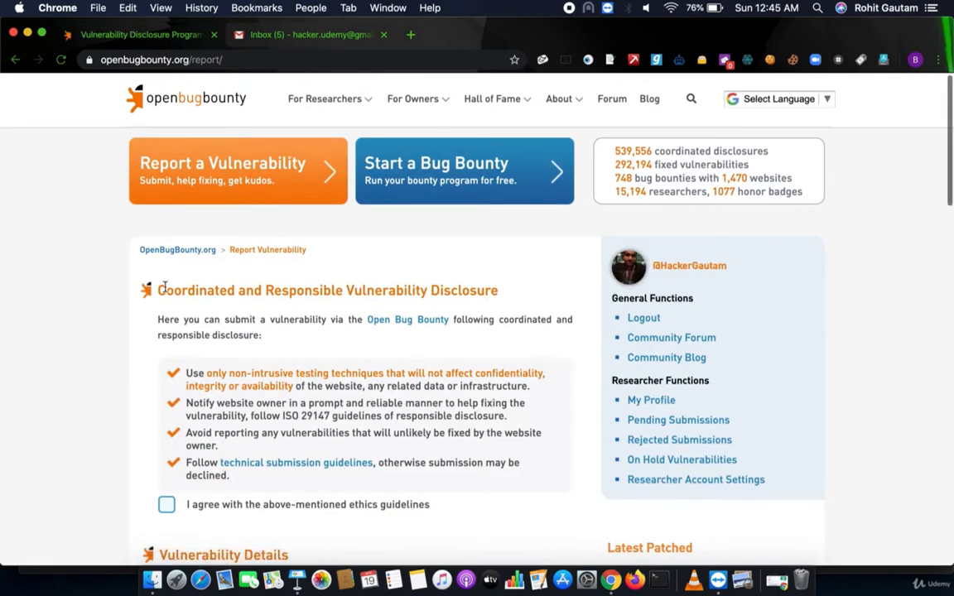
scroll(down, 3)
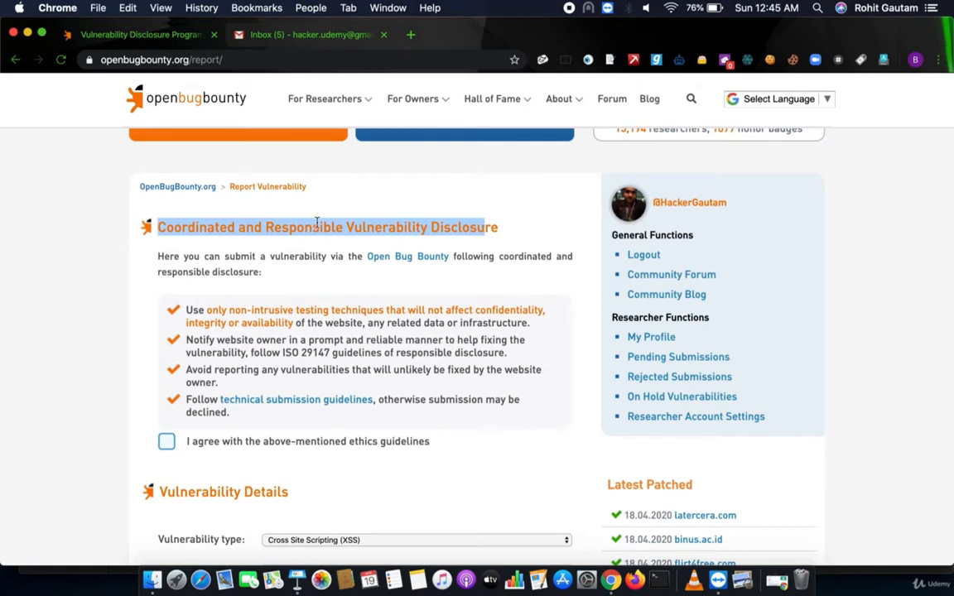
scroll(down, 3)
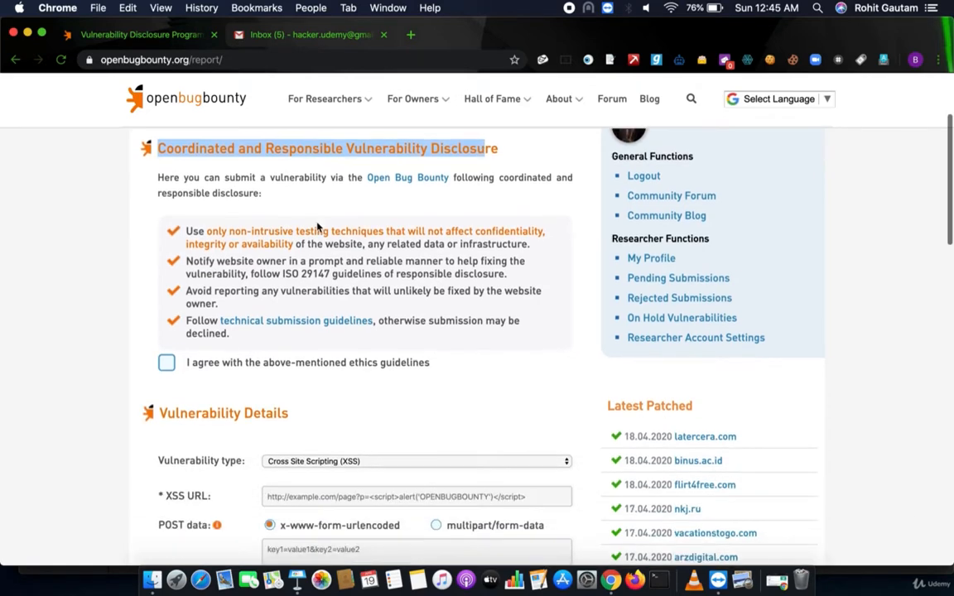
click(165, 360)
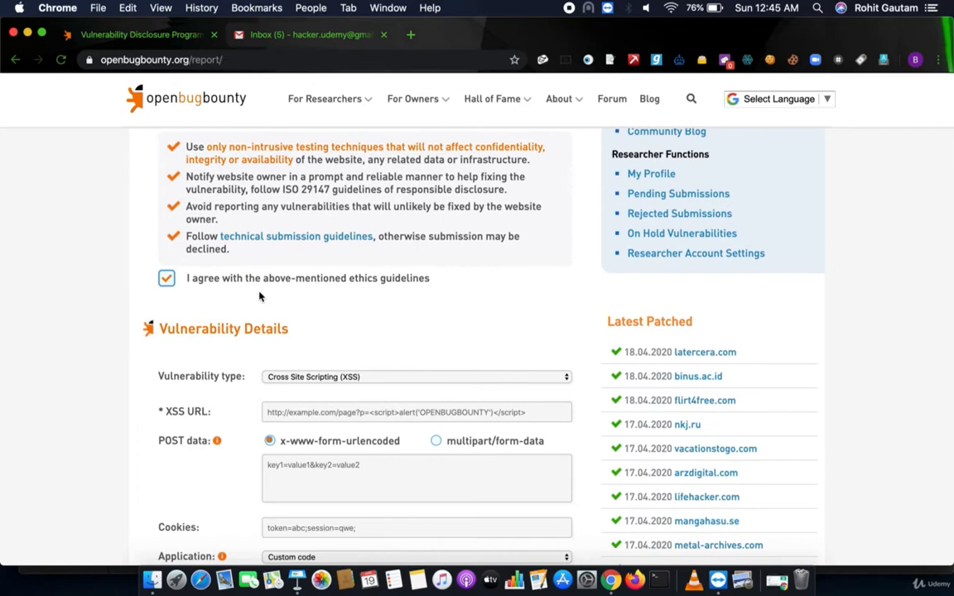
mouse_move(314, 322)
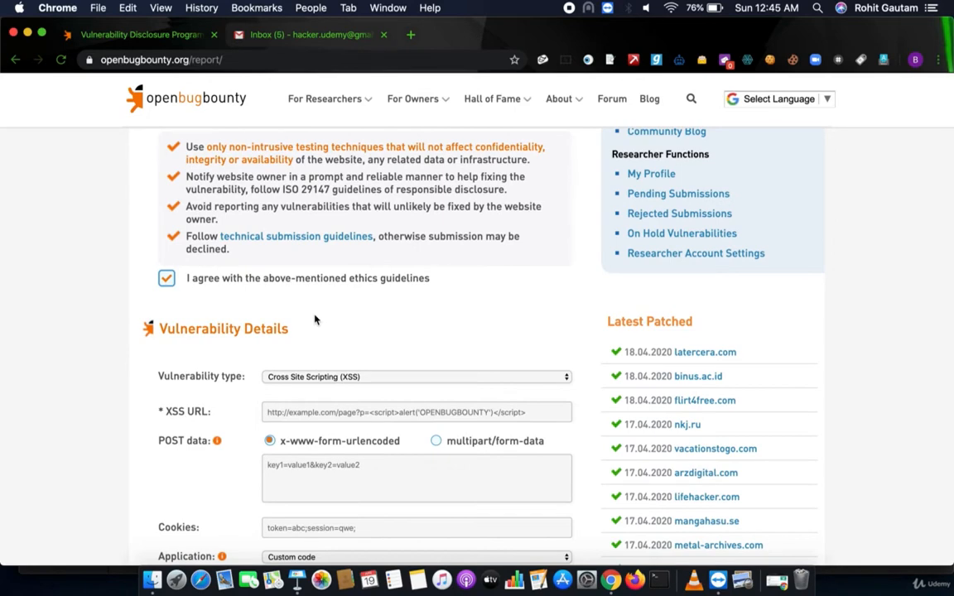
scroll(down, 3)
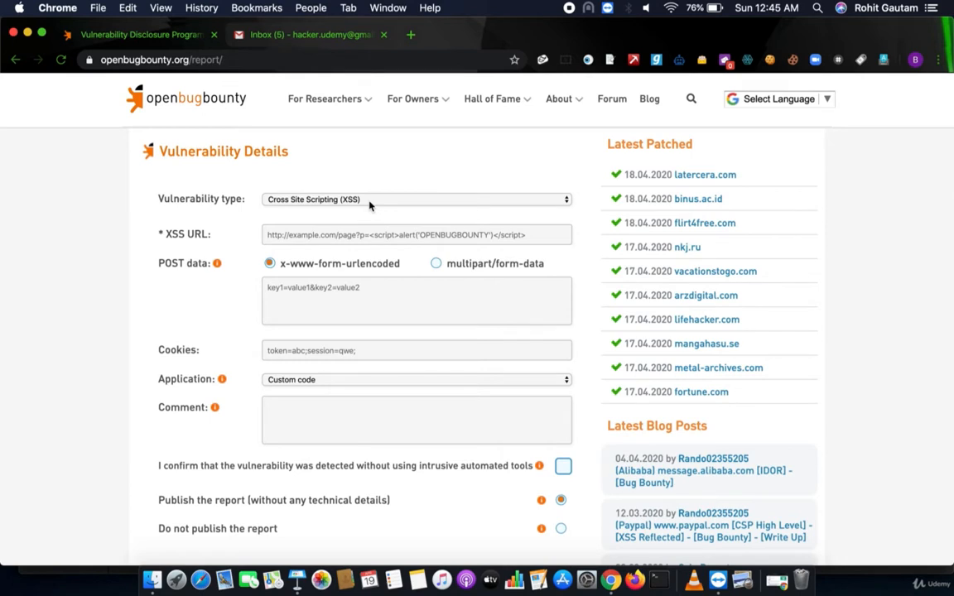
click(414, 198)
text(https://)
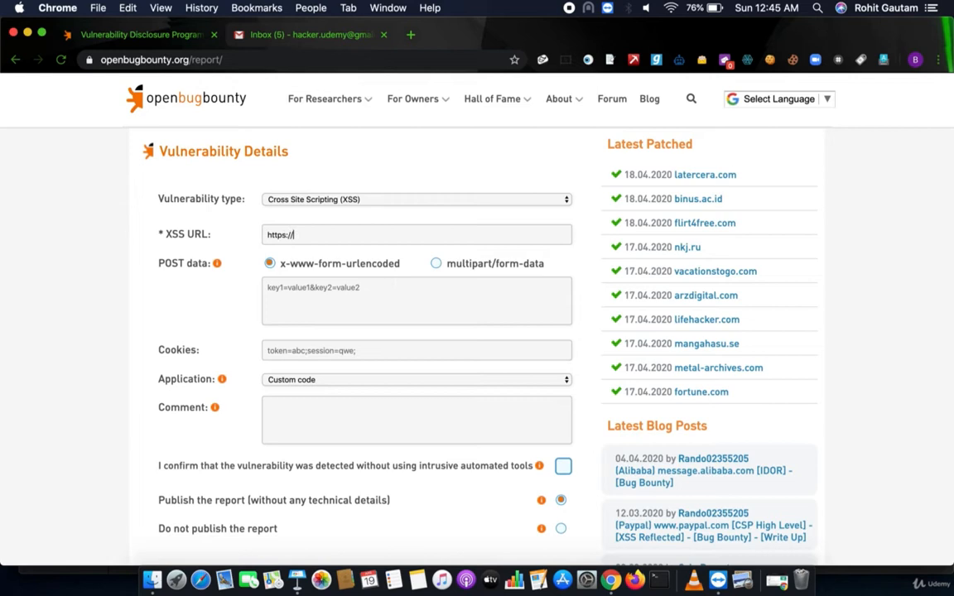
text(example.com/param)
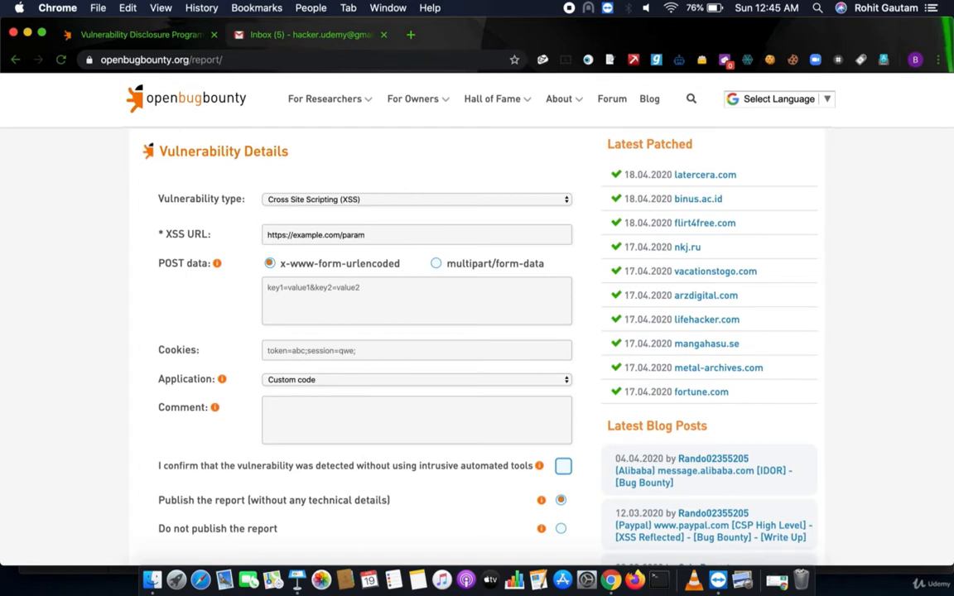
text(=)
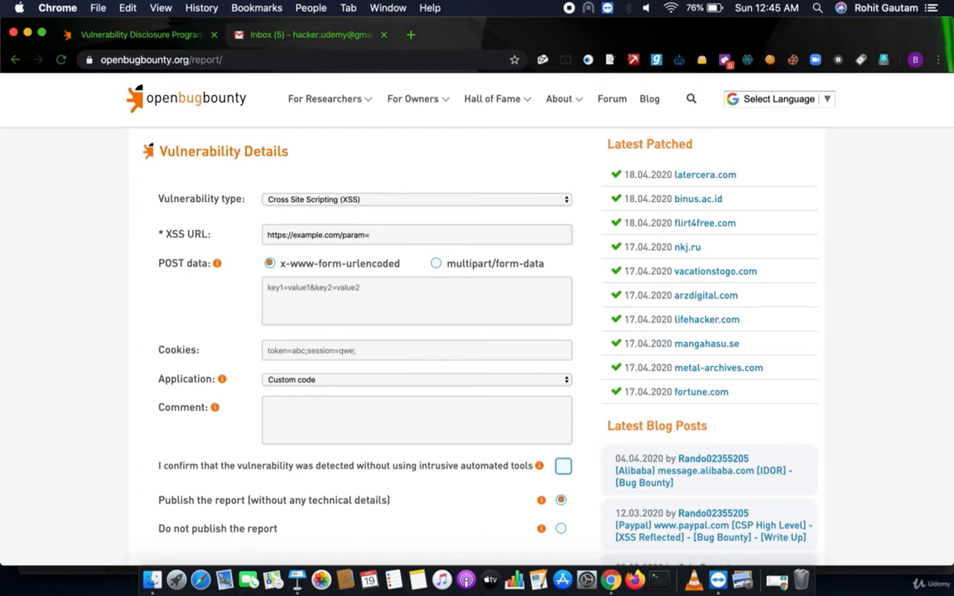
text(xss)
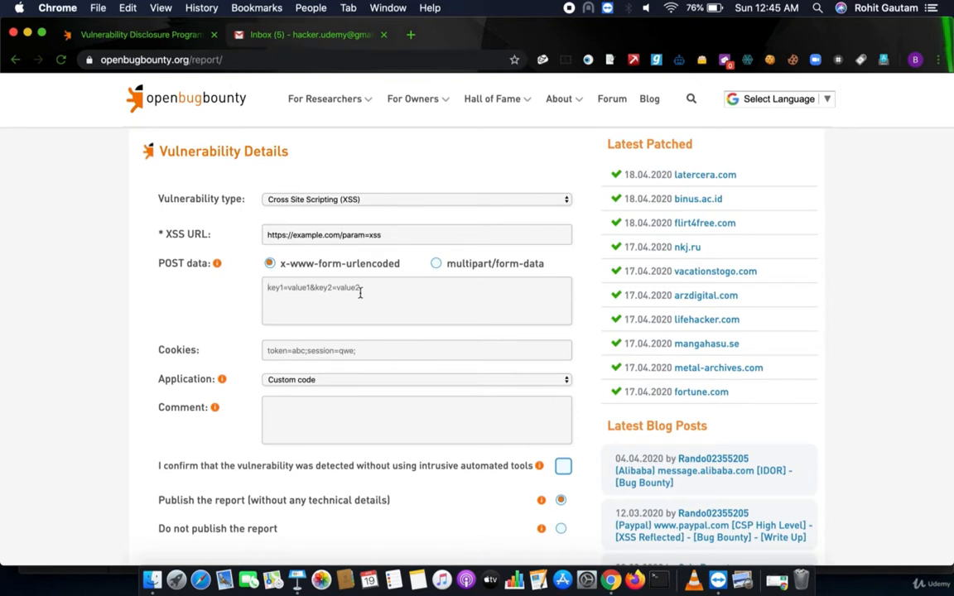
text(From Burp su)
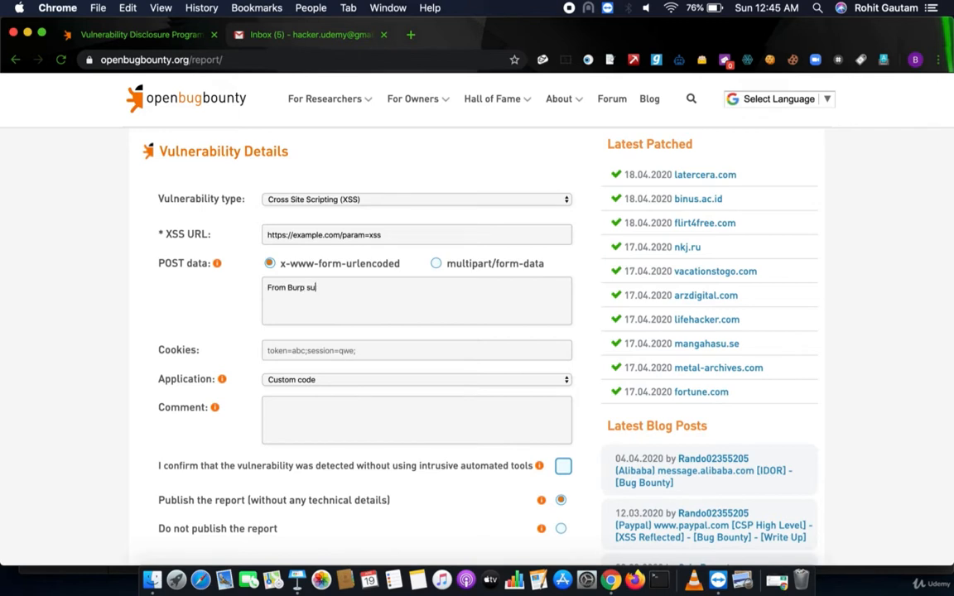
scroll(down, 3)
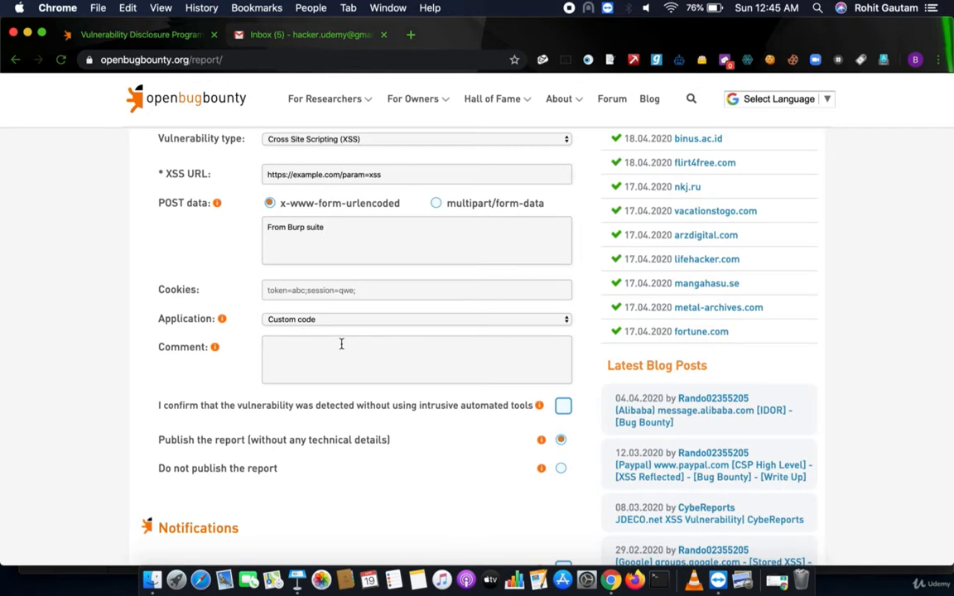
- Keep Custom code as application type and add a 'Steps To Repro' comment outline
click(414, 318)
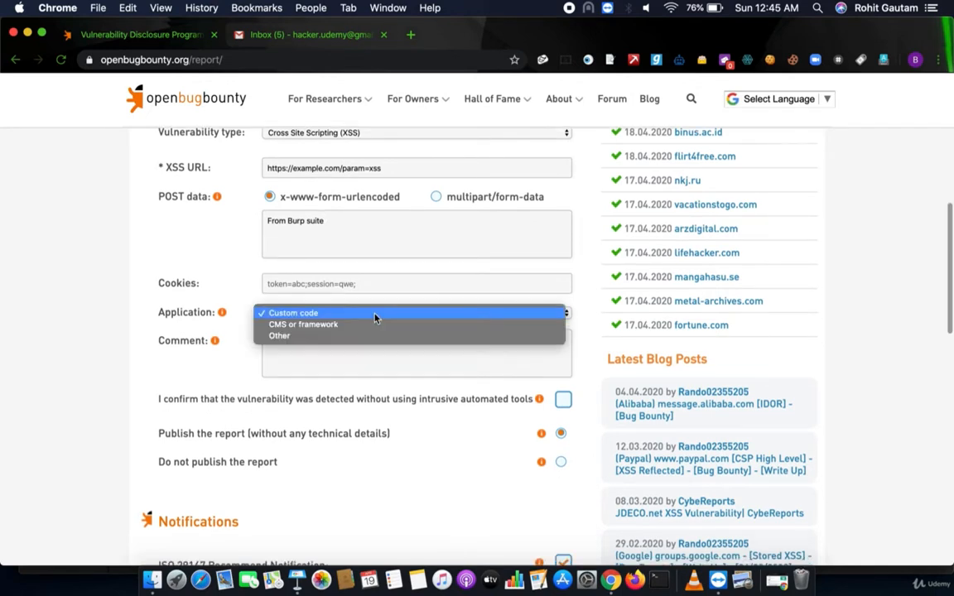
click(291, 313)
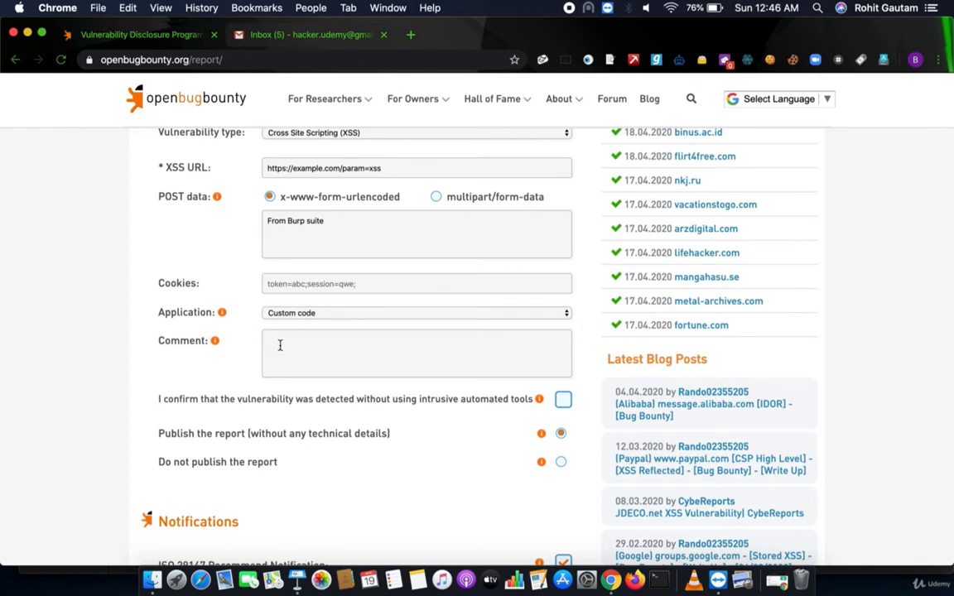
text(Steps To)
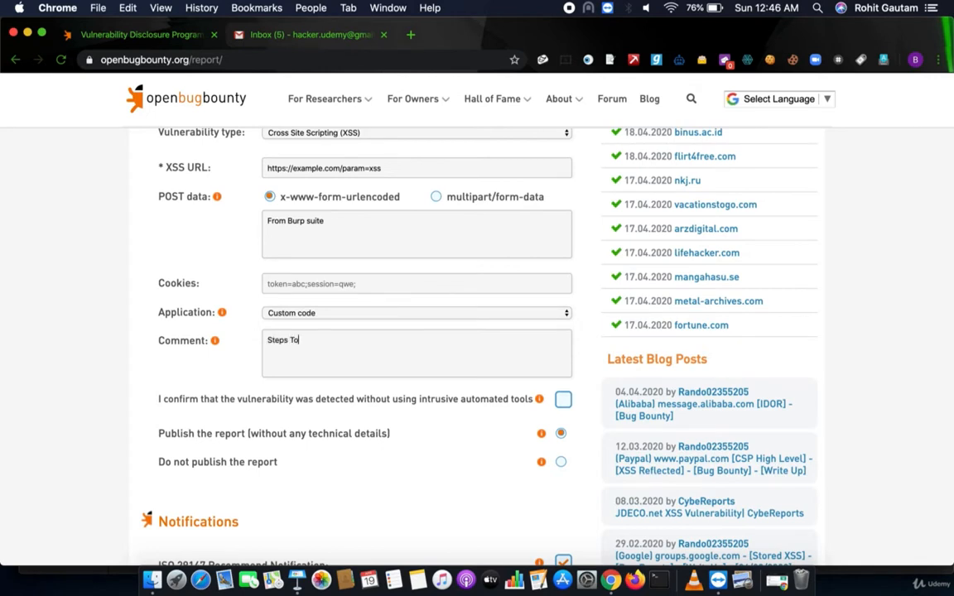
text(Repro:)
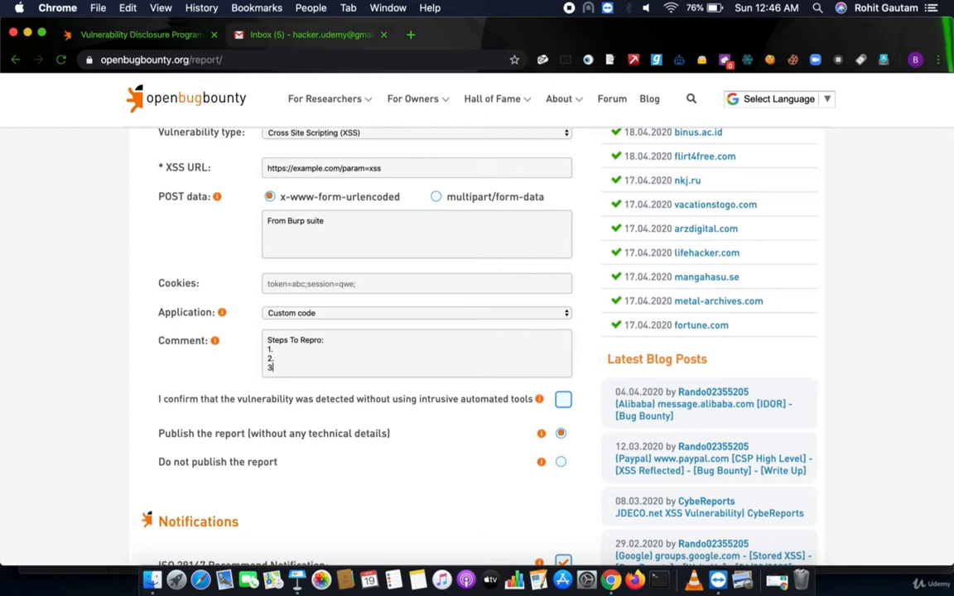
scroll(down, 3)
text(.)
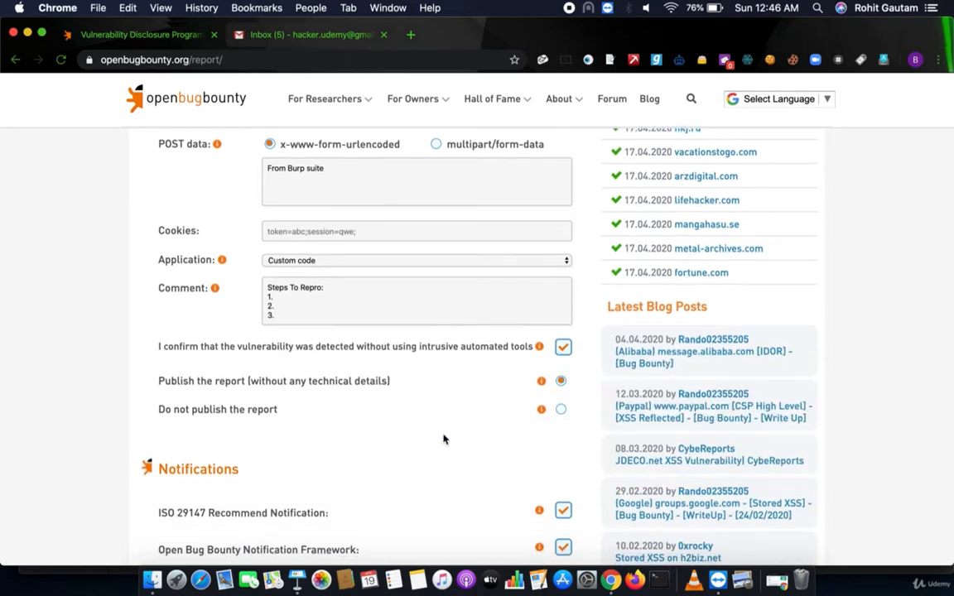
scroll(down, 3)
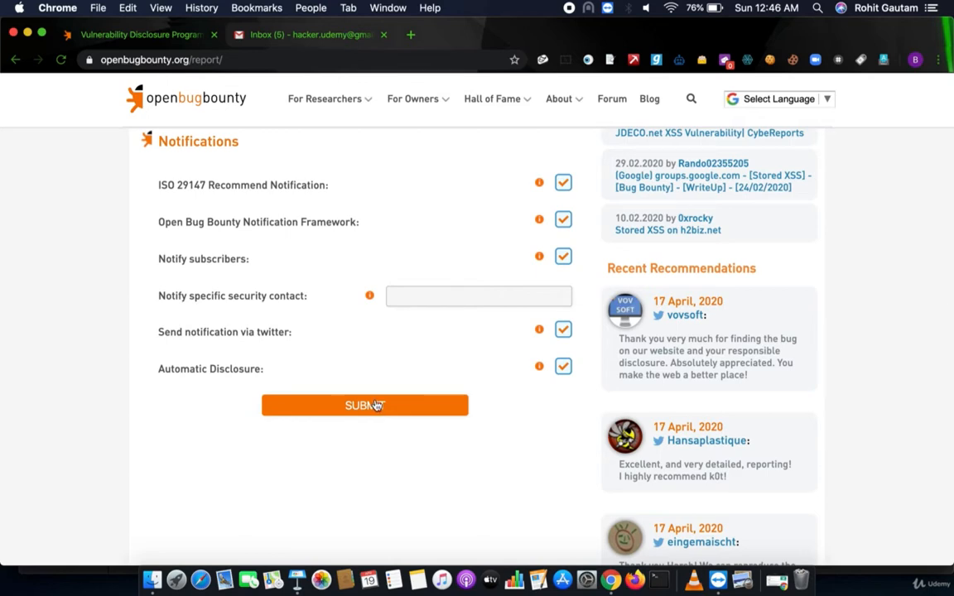
- Submit the XSS report and read the notice that the submission will be verified soon
click(364, 404)
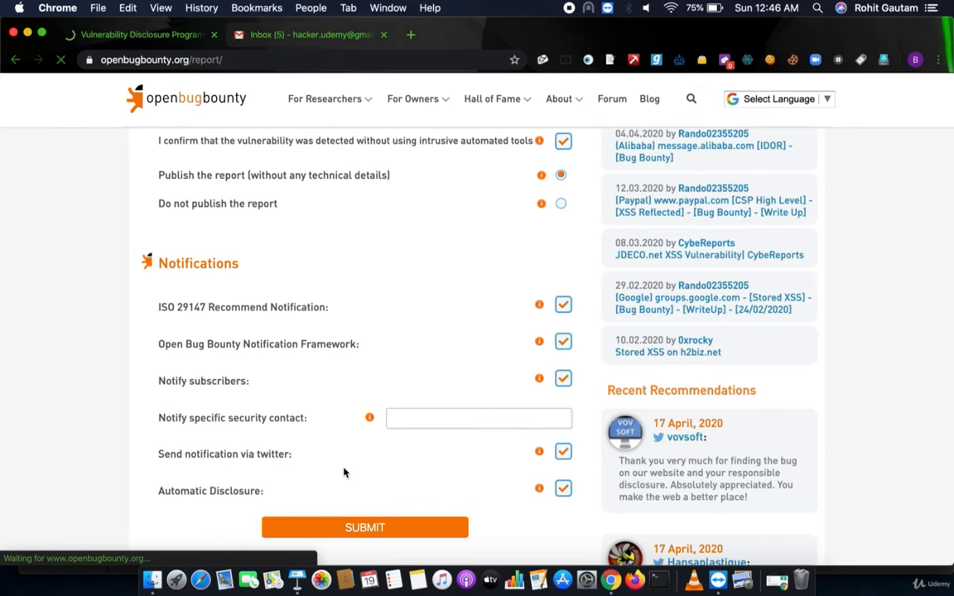
scroll(down, 3)
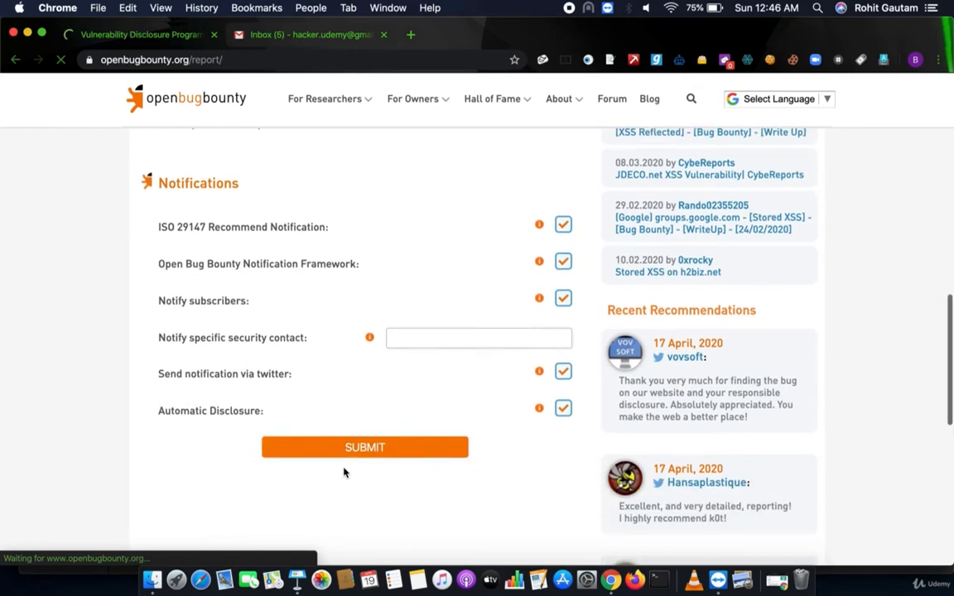
scroll(up, 3)
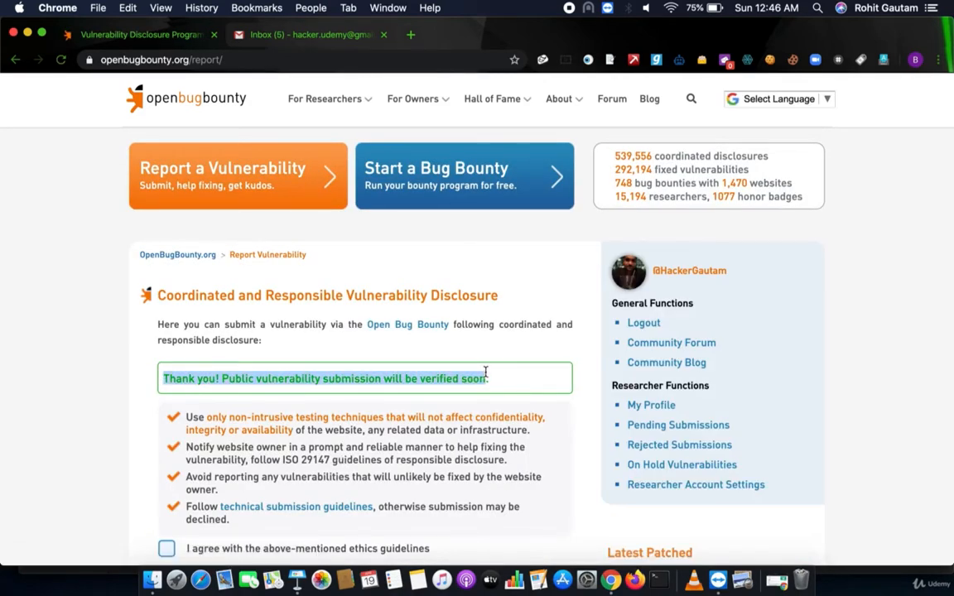
scroll(down, 3)
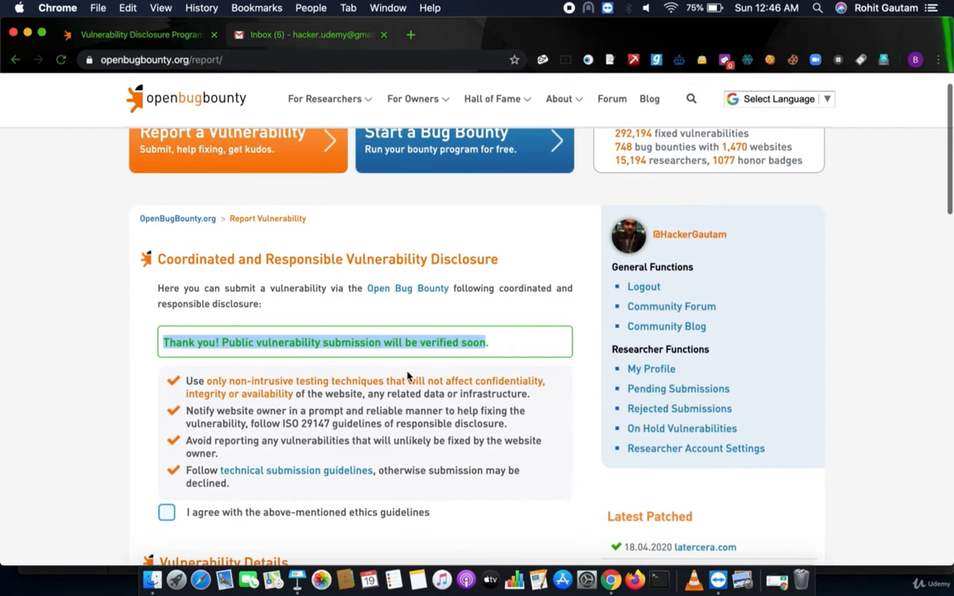
scroll(down, 3)
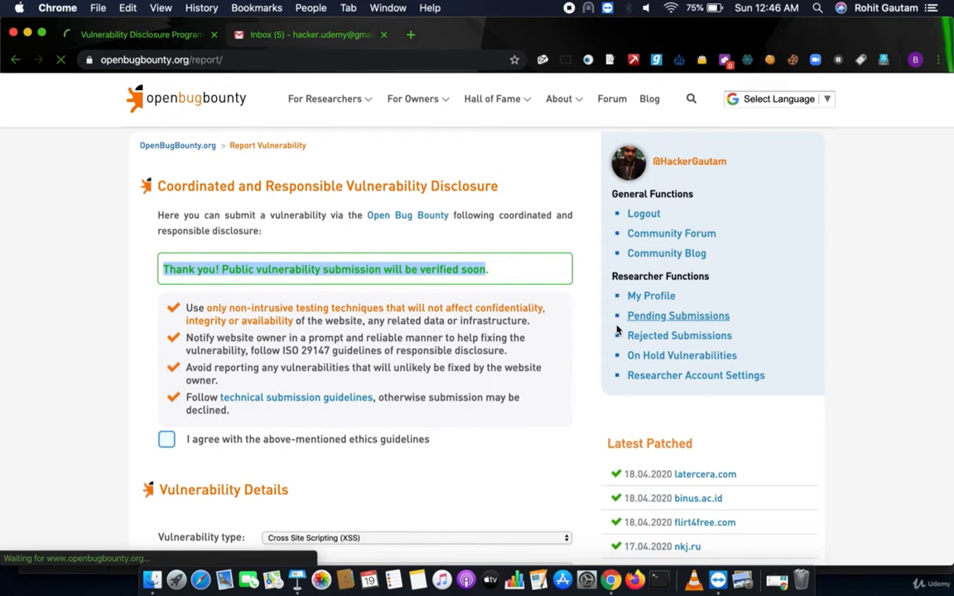
- View Pending Submissions and confirm report 1146795 for example.com is Pending
click(677, 315)
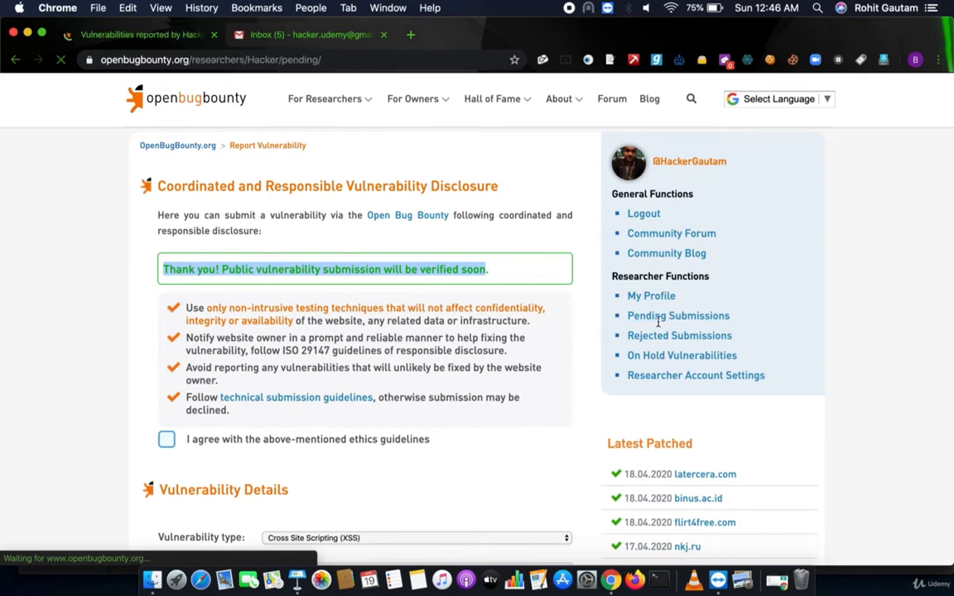
click(679, 314)
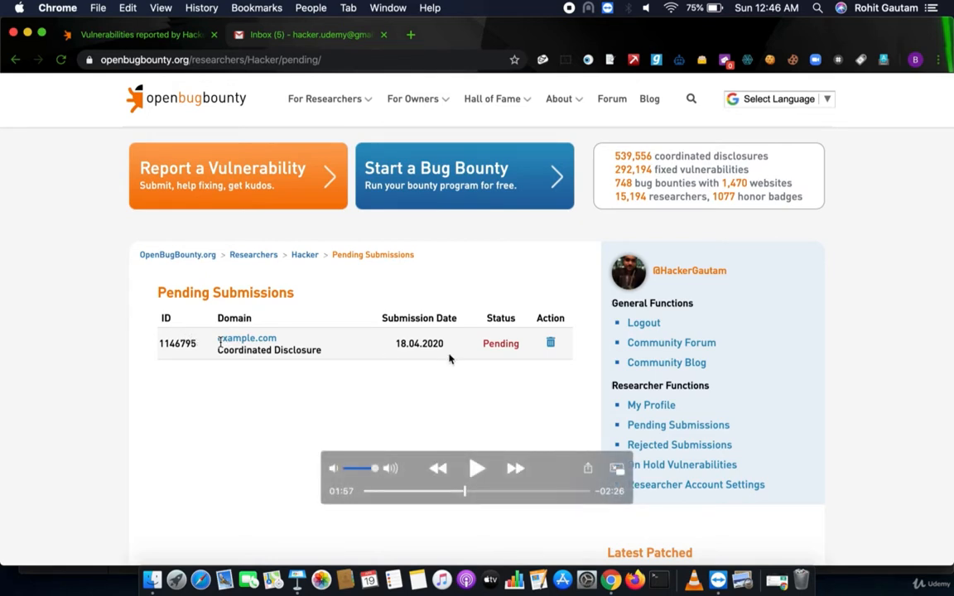
mouse_move(503, 350)
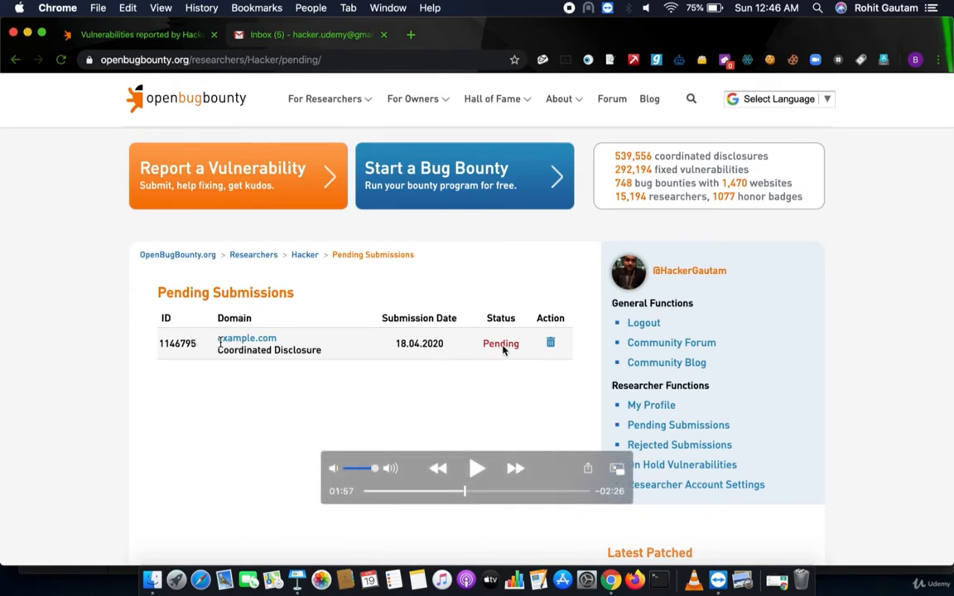
click(477, 467)
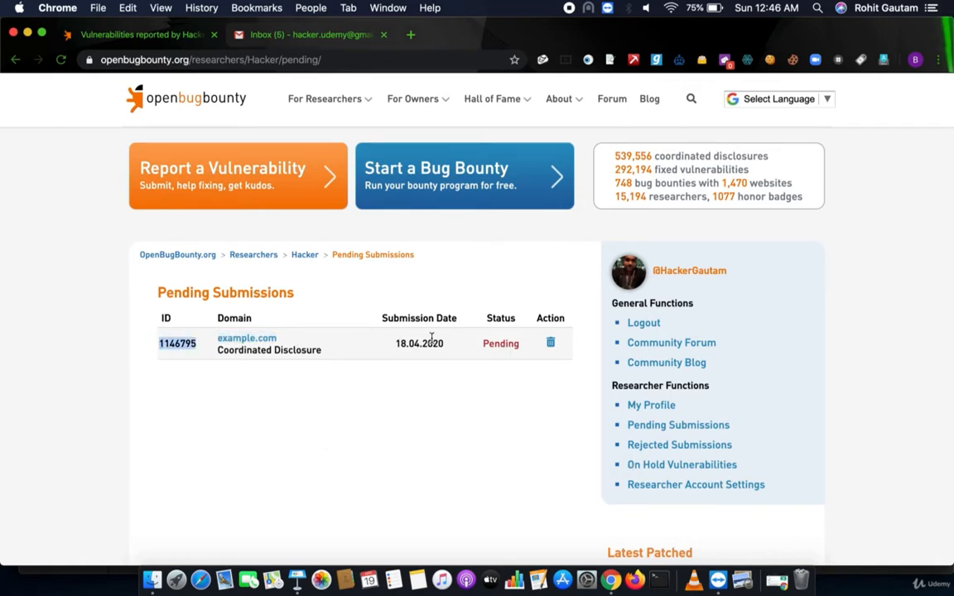
mouse_move(485, 362)
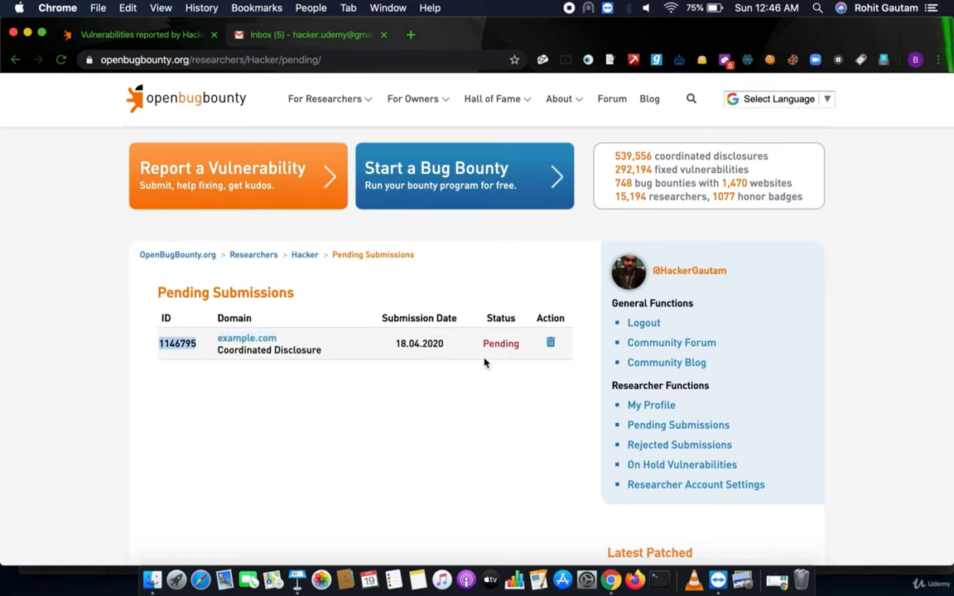
click(682, 463)
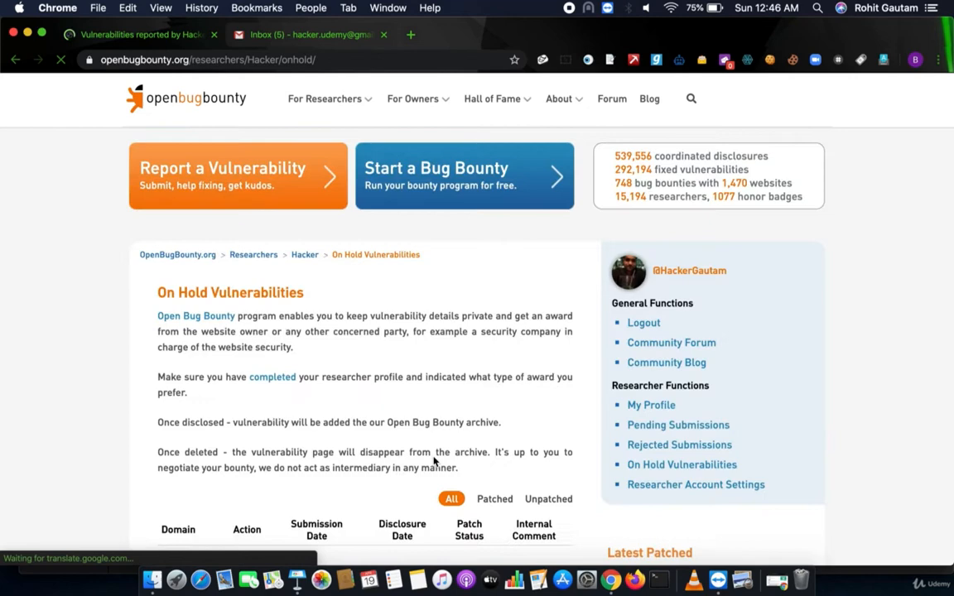
- Scroll through the empty On Hold Vulnerabilities table and return to the top
scroll(down, 3)
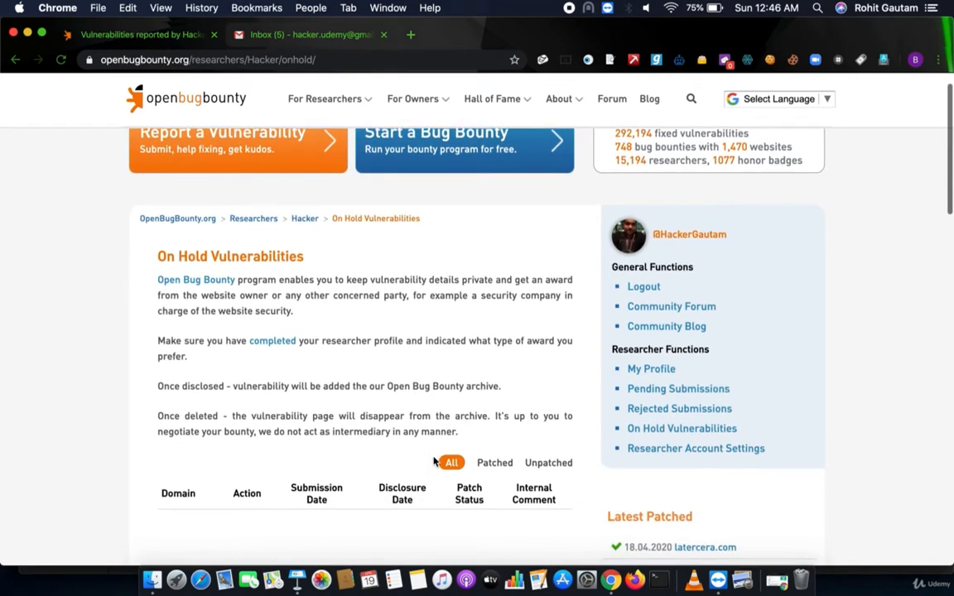
scroll(down, 3)
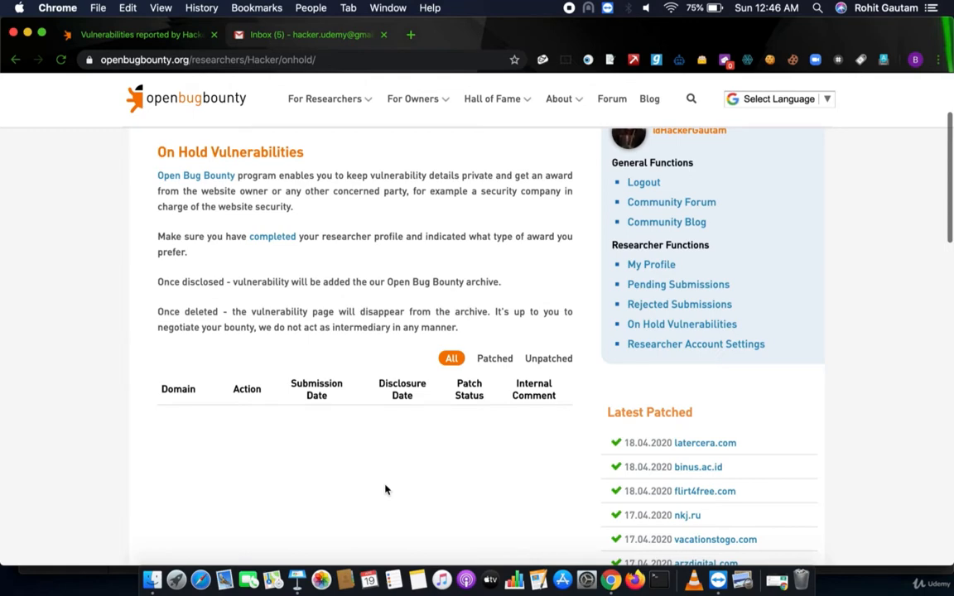
mouse_move(516, 454)
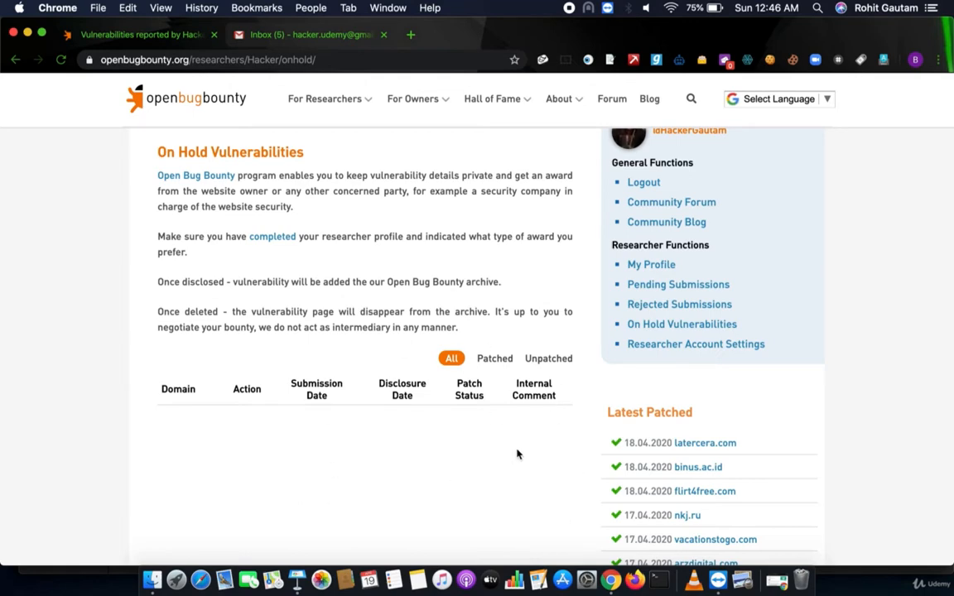
mouse_move(507, 454)
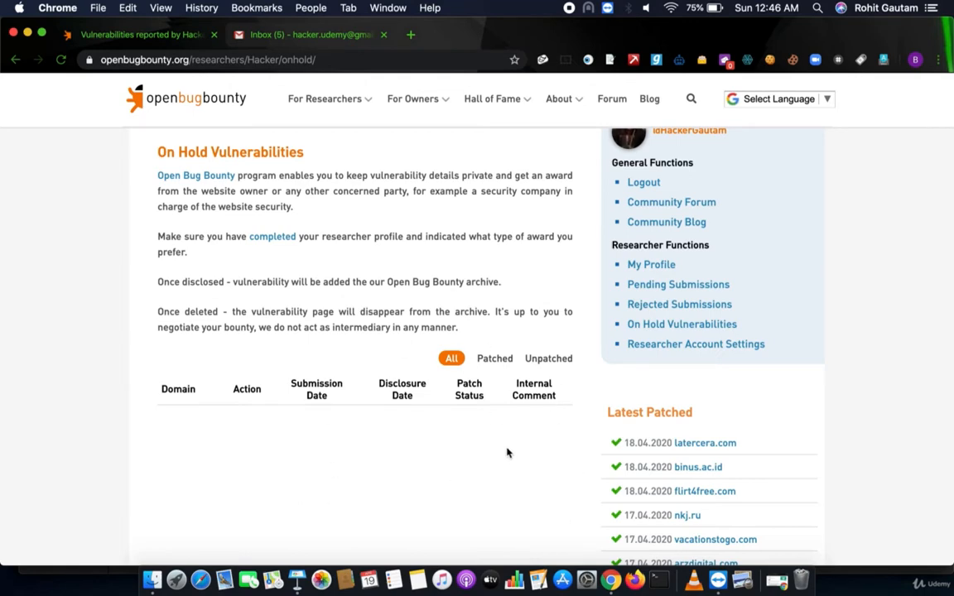
scroll(down, 3)
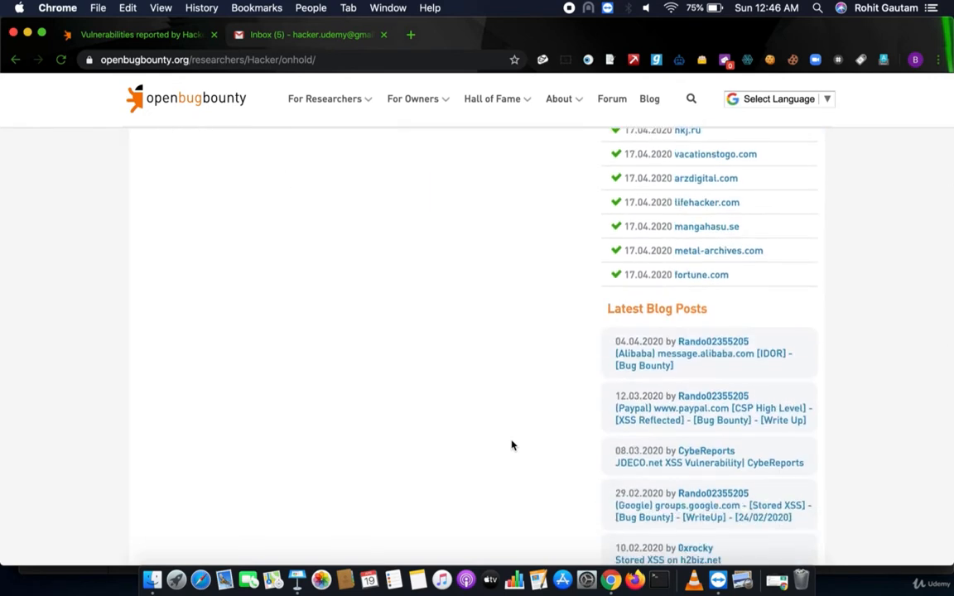
scroll(down, 3)
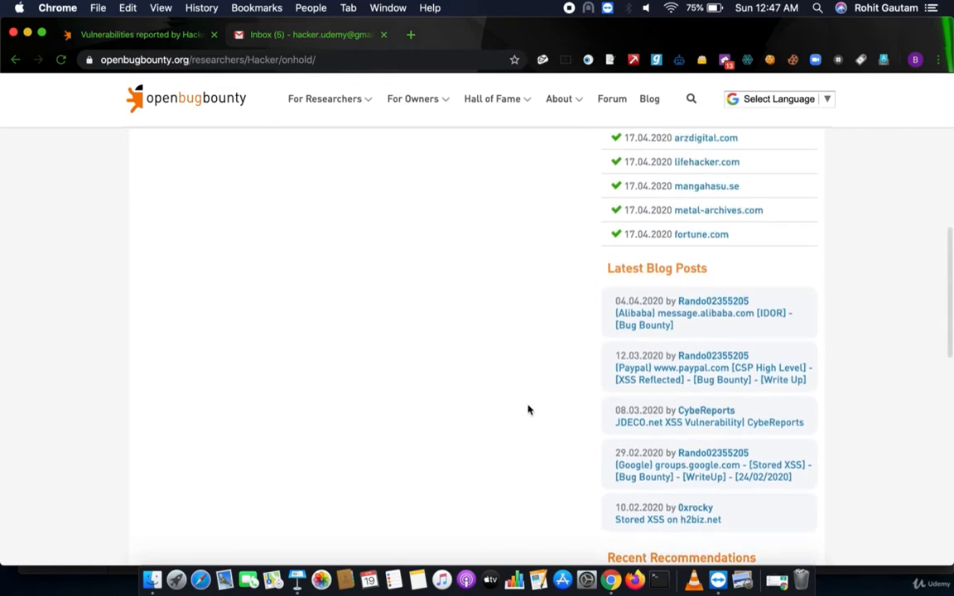
scroll(up, 3)
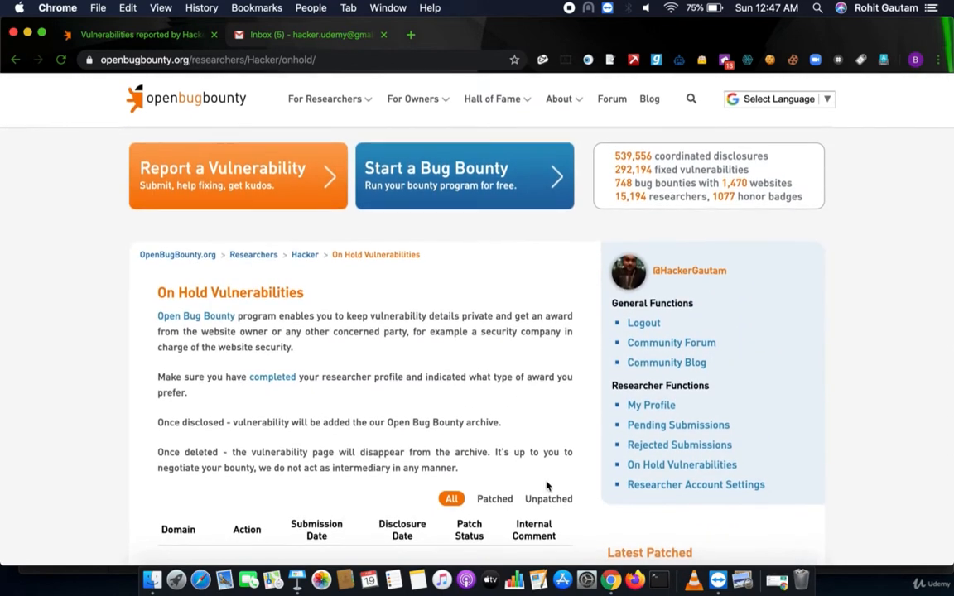
click(695, 483)
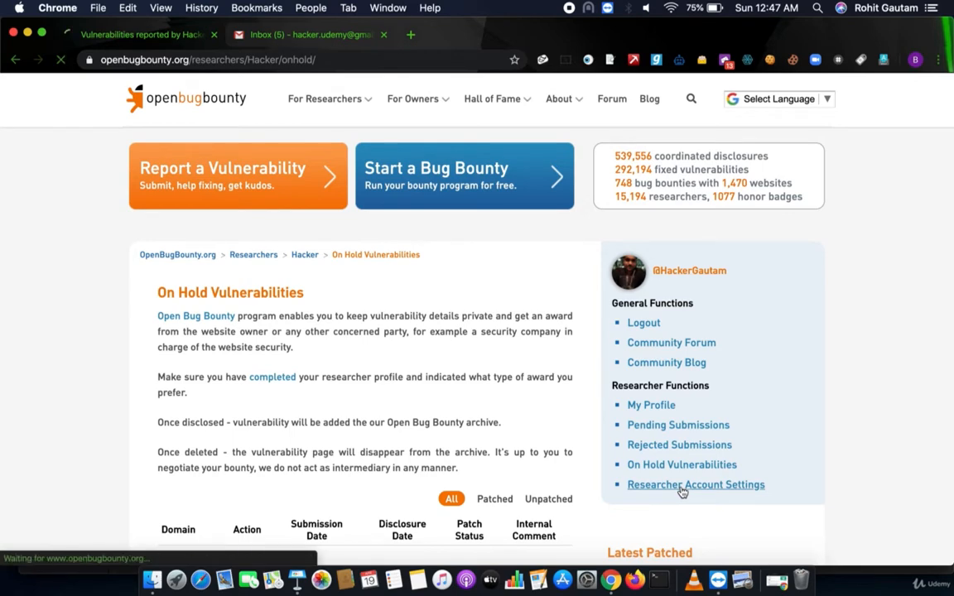
click(695, 484)
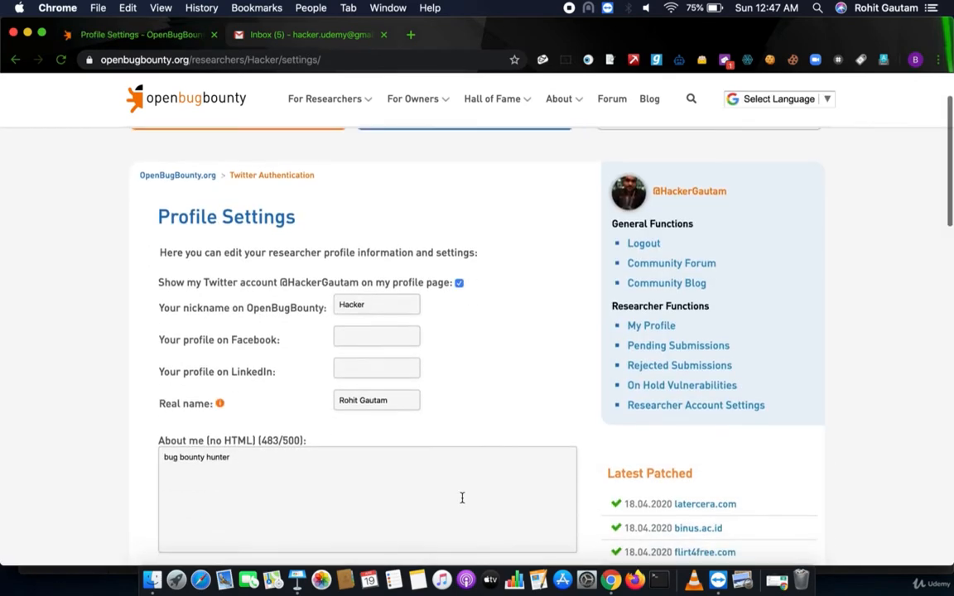
scroll(down, 3)
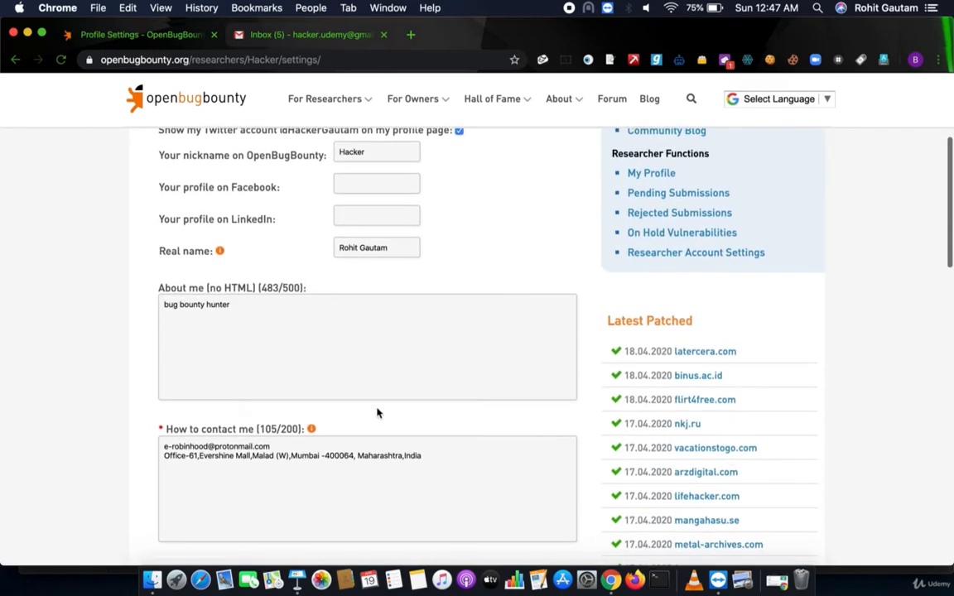
scroll(down, 3)
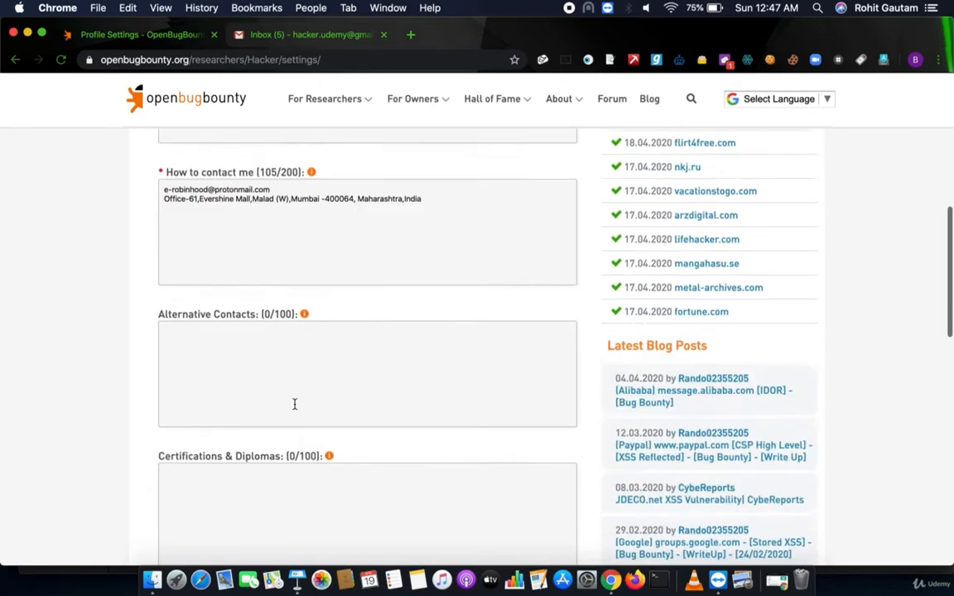
scroll(down, 3)
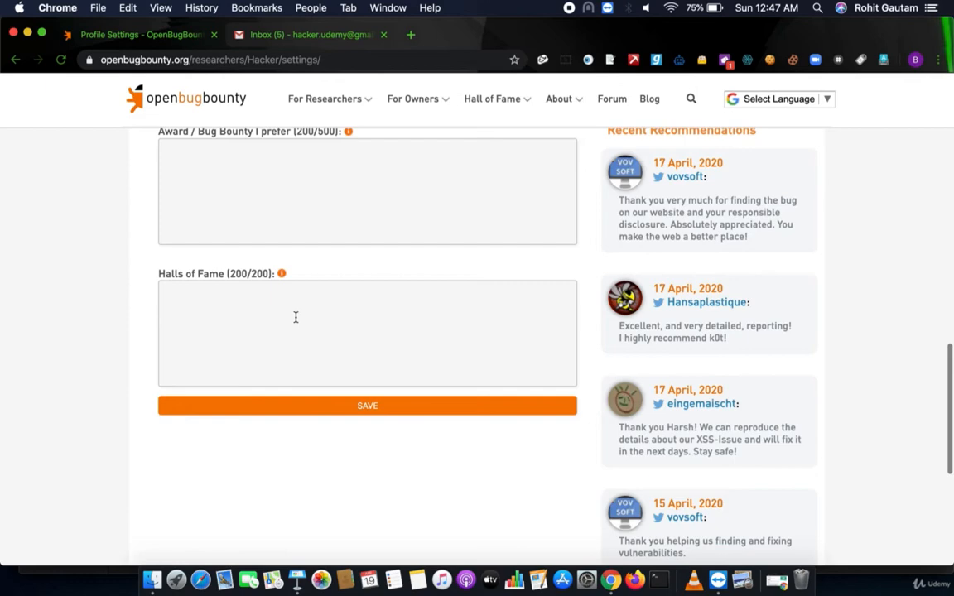
mouse_move(331, 418)
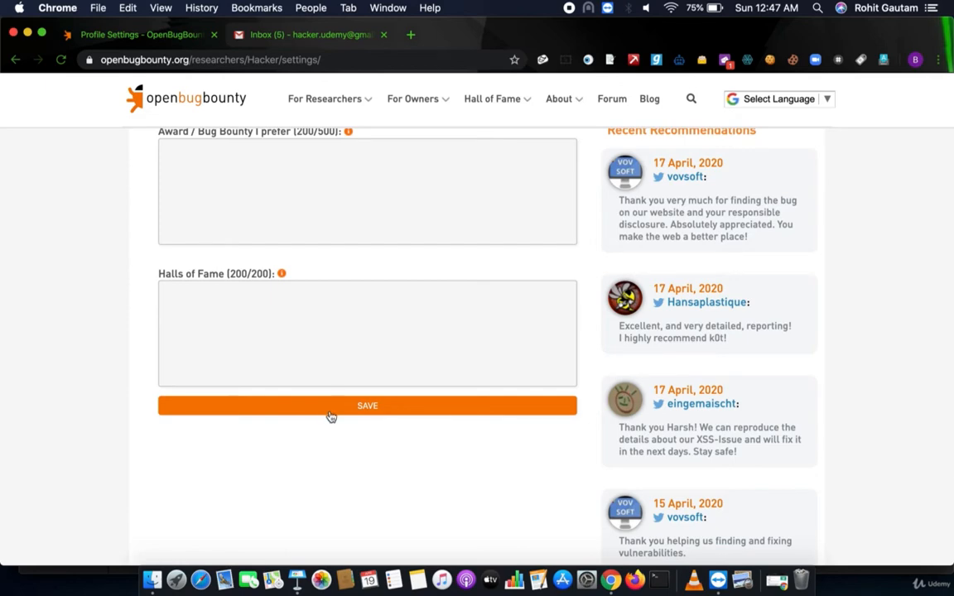
scroll(up, 3)
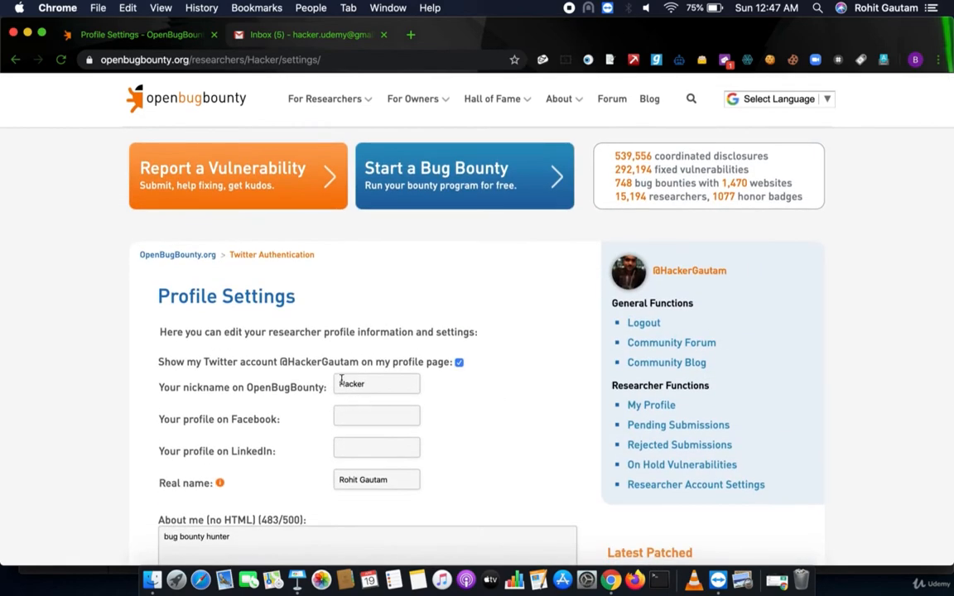
mouse_move(417, 280)
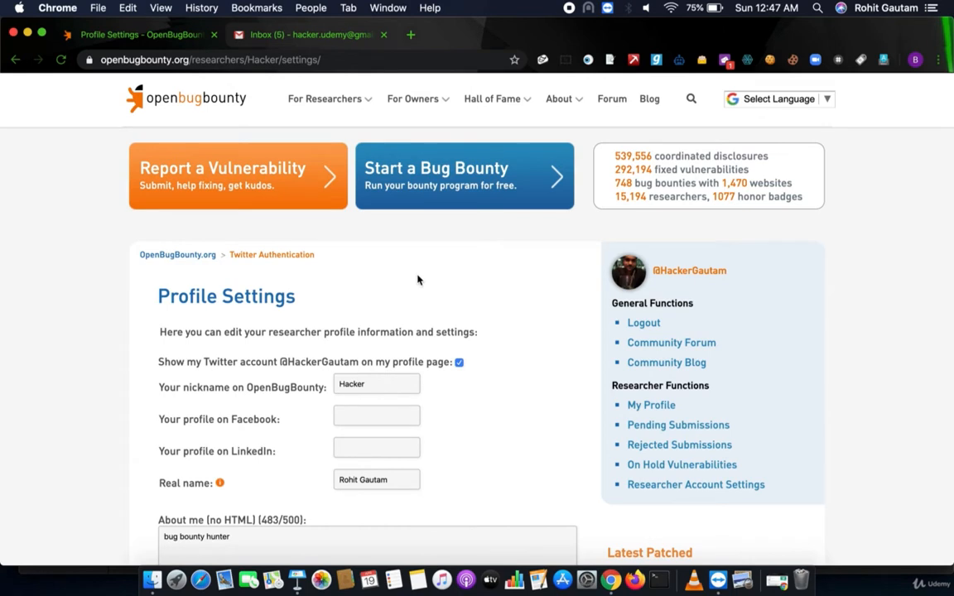
mouse_move(532, 338)
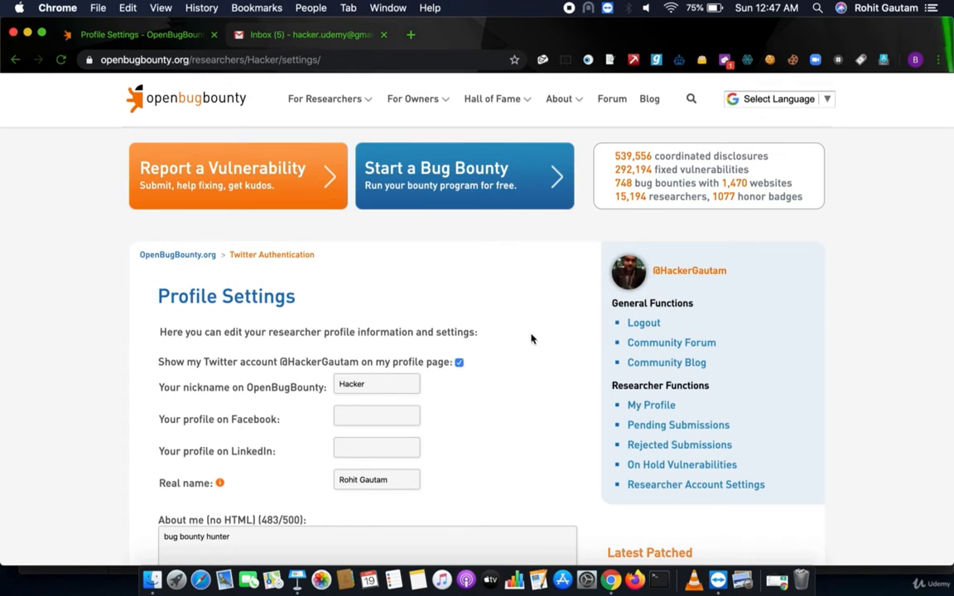
mouse_move(651, 404)
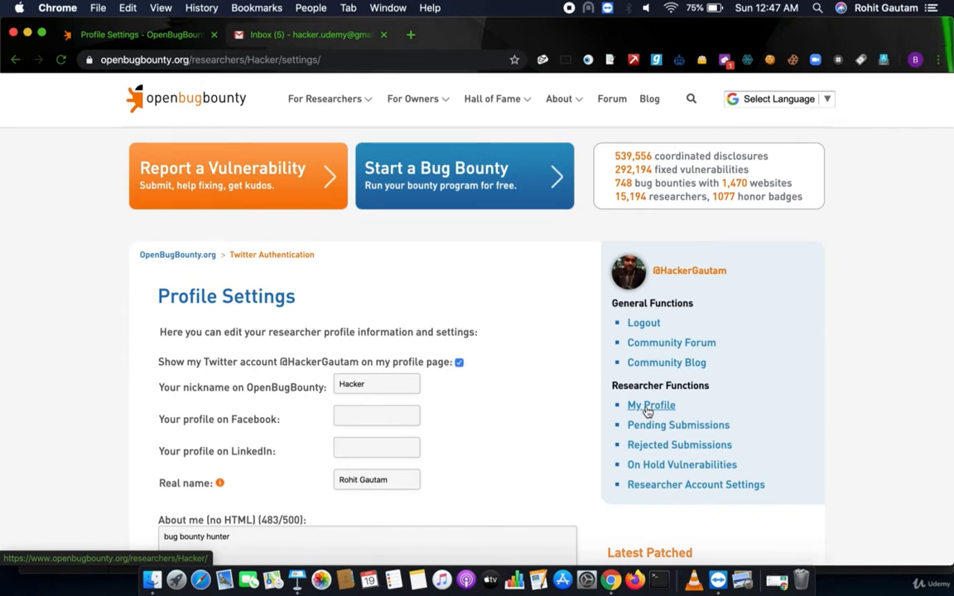
- Open My Profile to show the public Security Researcher Profile for Hacker
click(651, 404)
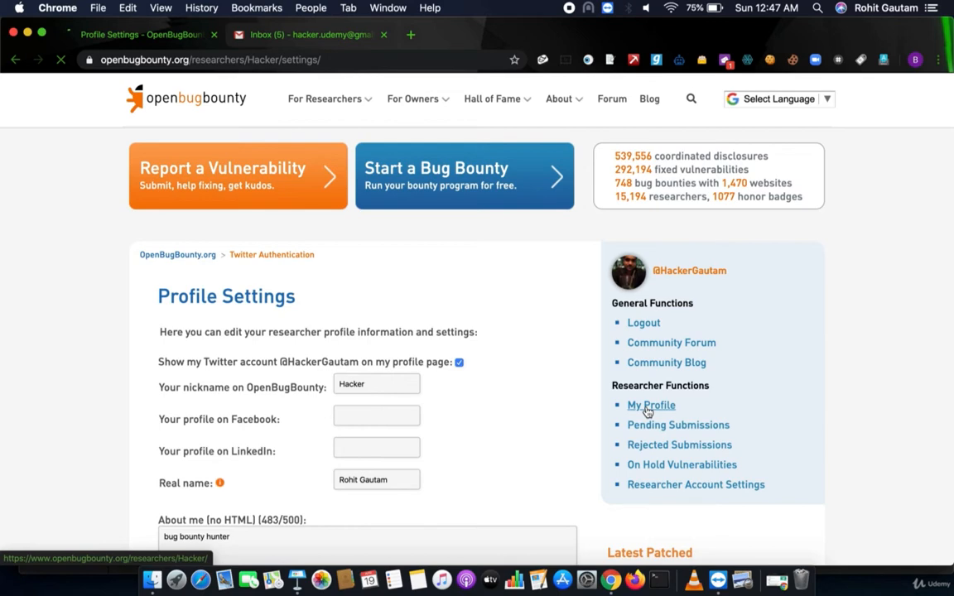
click(650, 404)
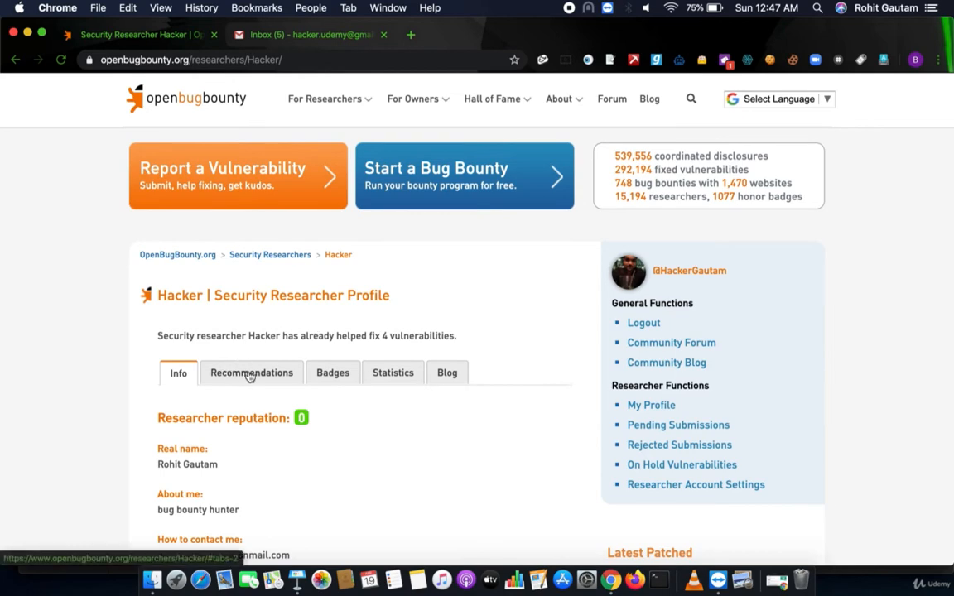
- Review the honor badges listed on the Hacker profile's Badges tab
click(252, 370)
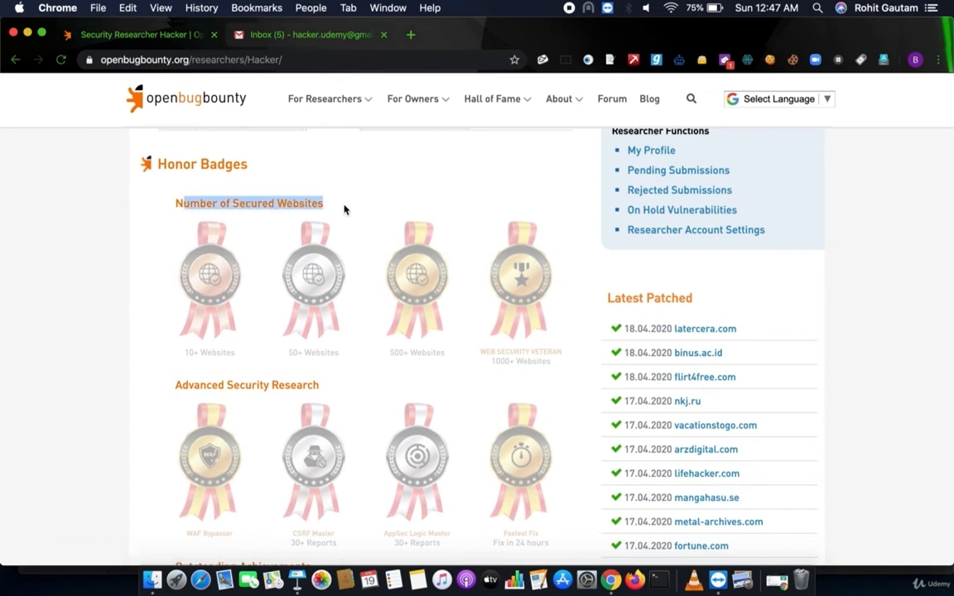
scroll(down, 3)
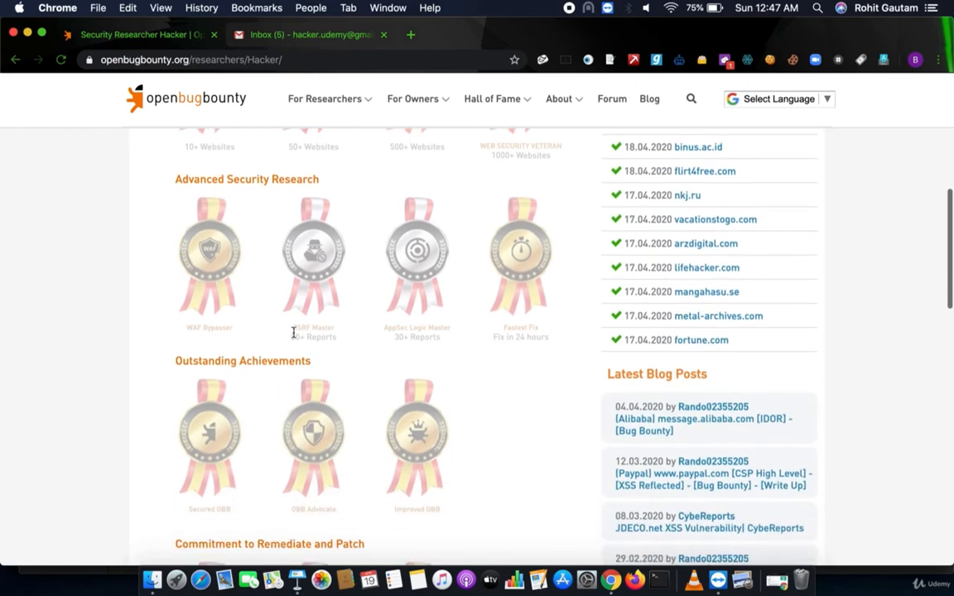
scroll(down, 3)
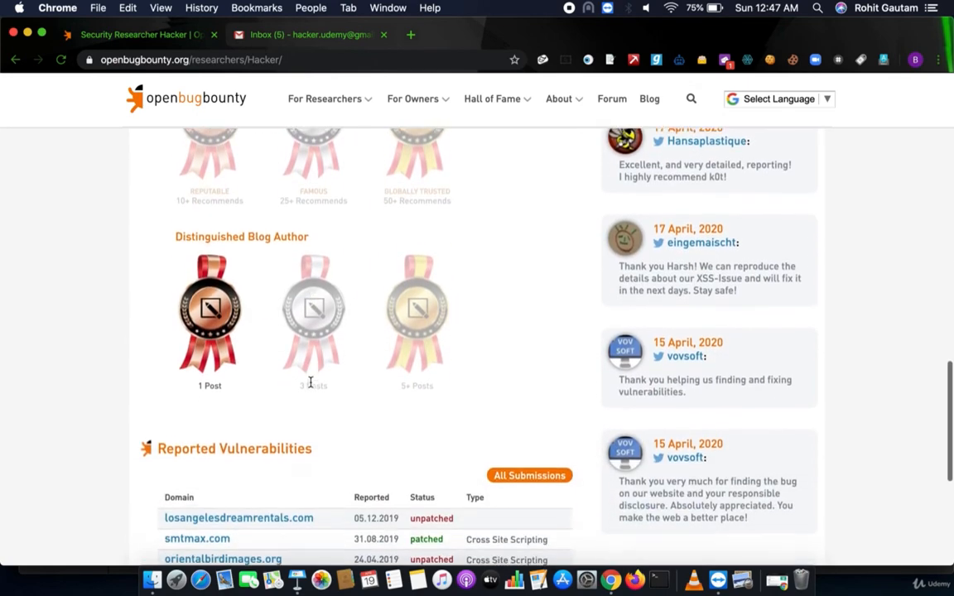
scroll(down, 3)
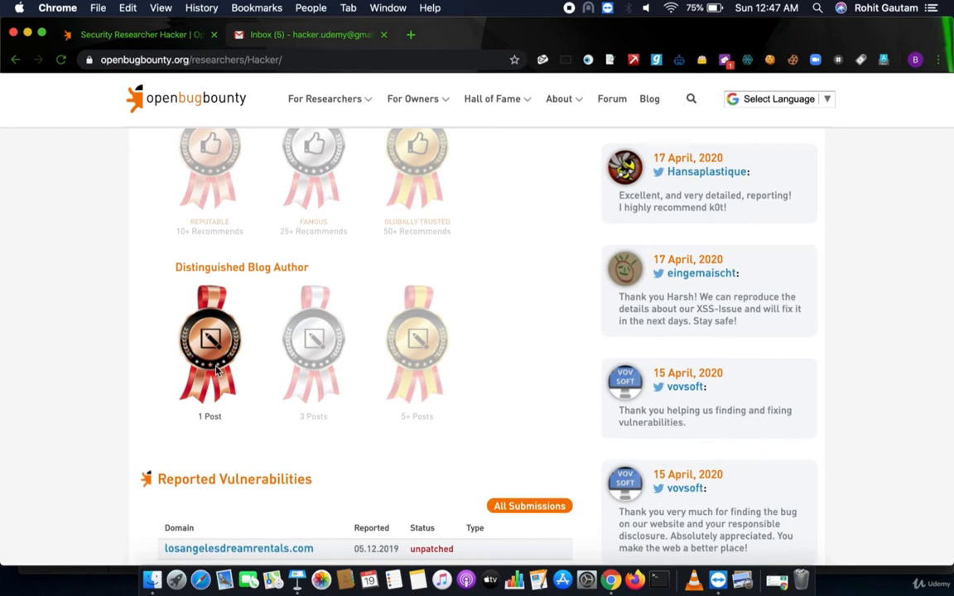
scroll(up, 3)
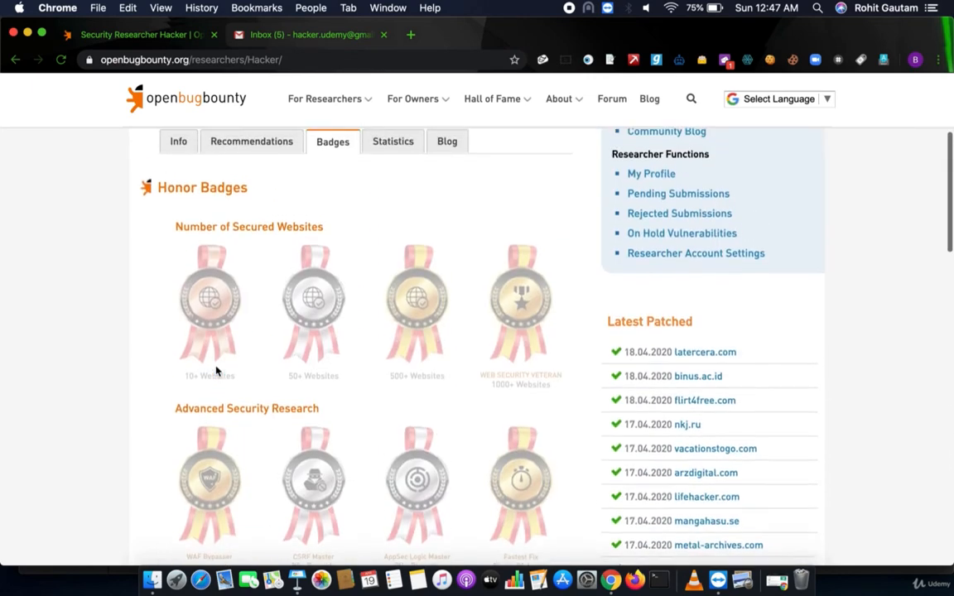
- View the research statistics chart, then the Blog tab's TLS 1.3 post
click(393, 141)
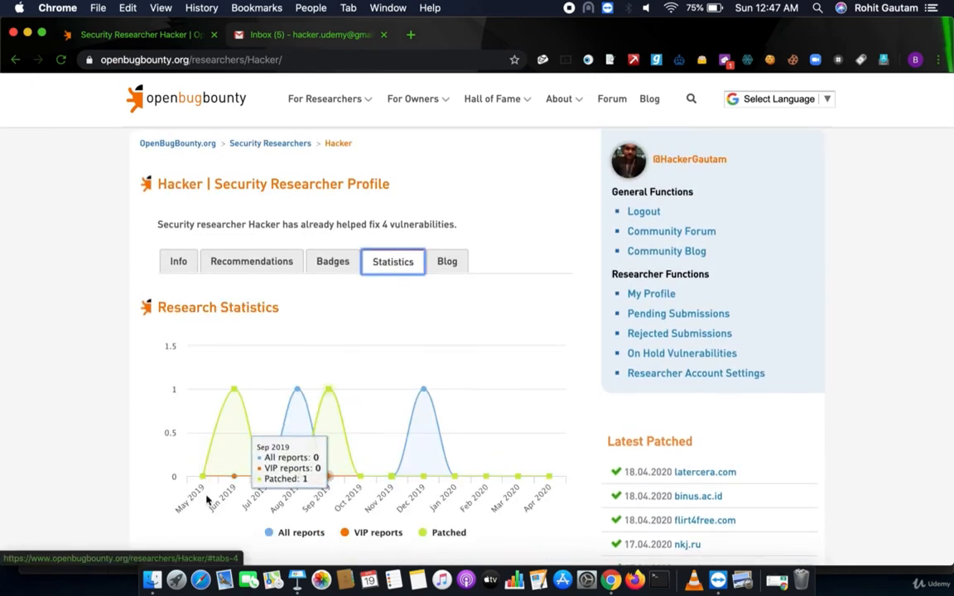
click(447, 262)
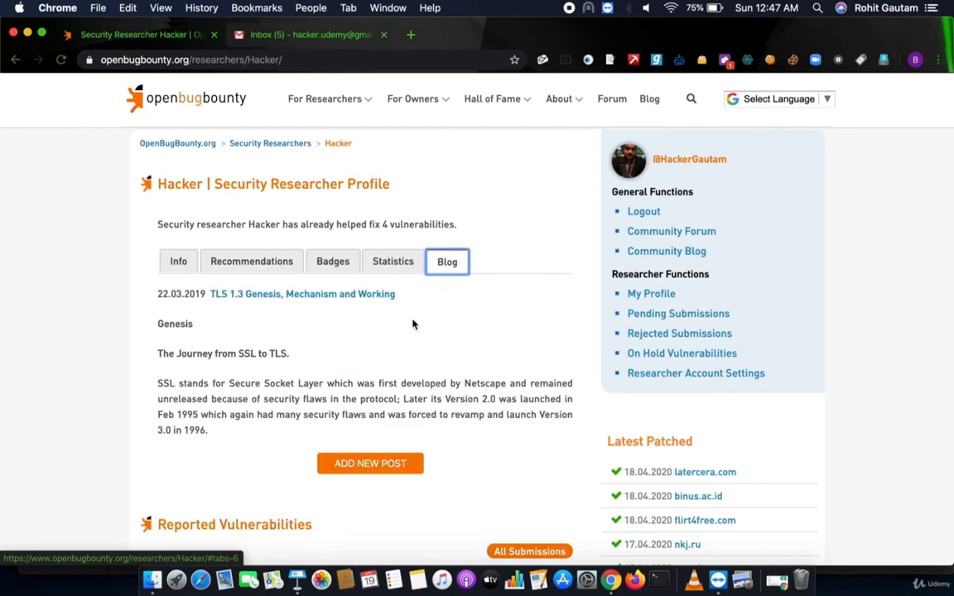
scroll(down, 3)
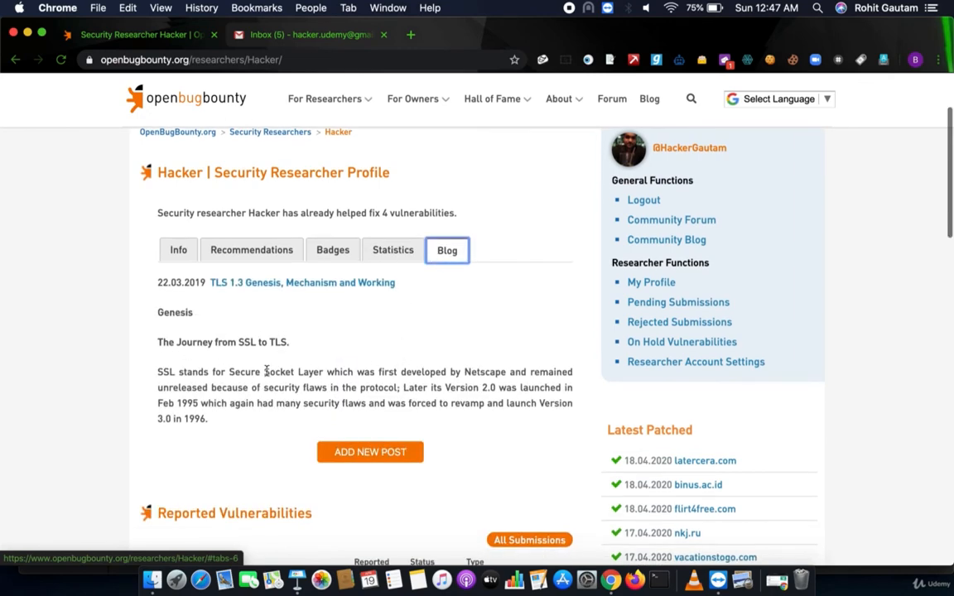
scroll(down, 3)
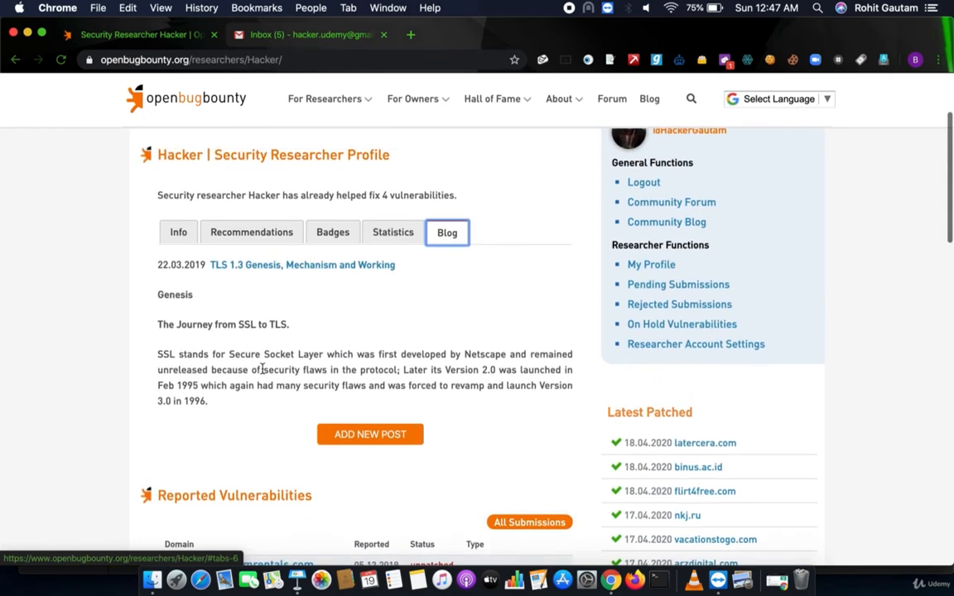
scroll(up, 3)
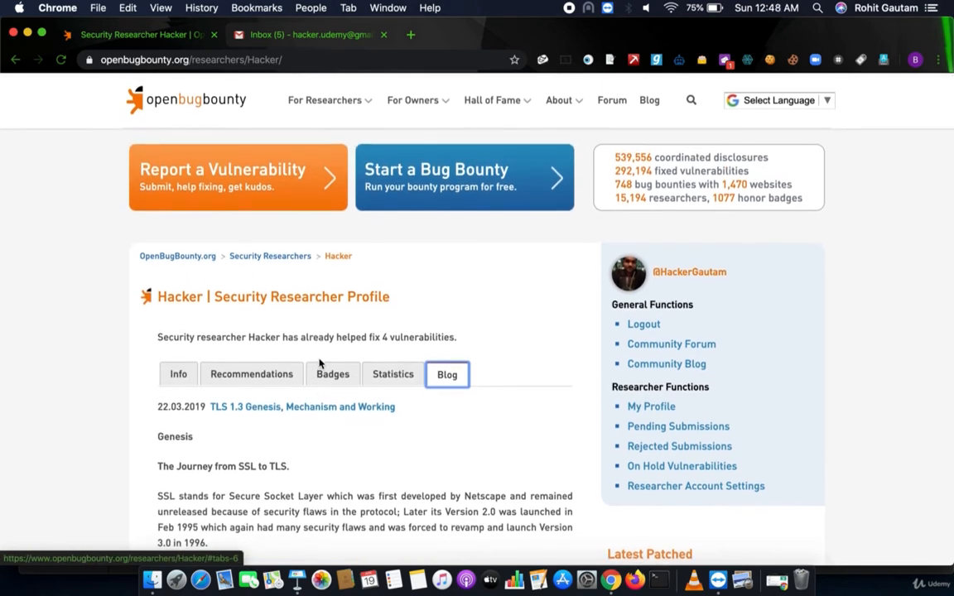
- Open Hall of Fame's Top Security Researchers and highlight the leader's 17416 patch count
click(491, 99)
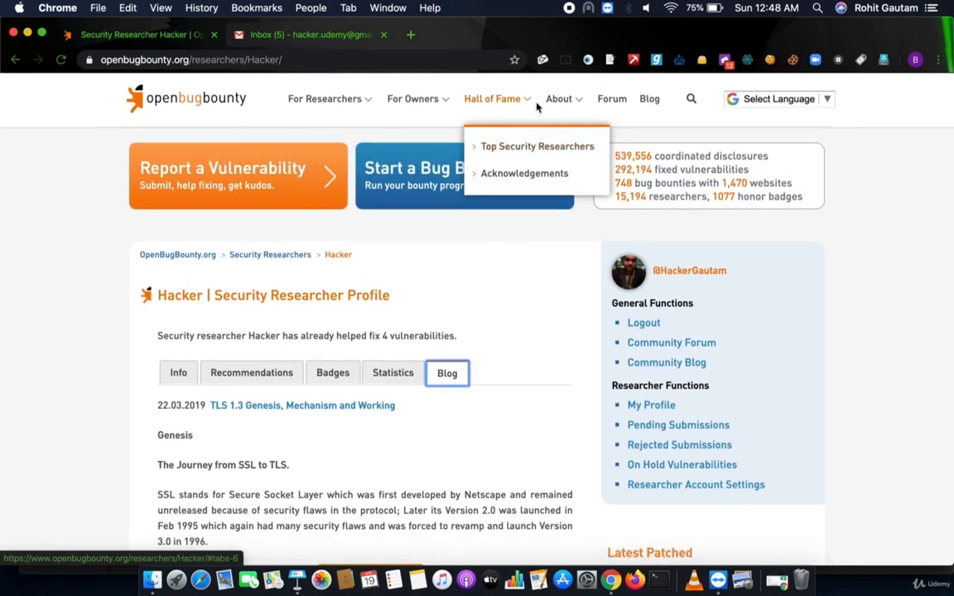
click(412, 100)
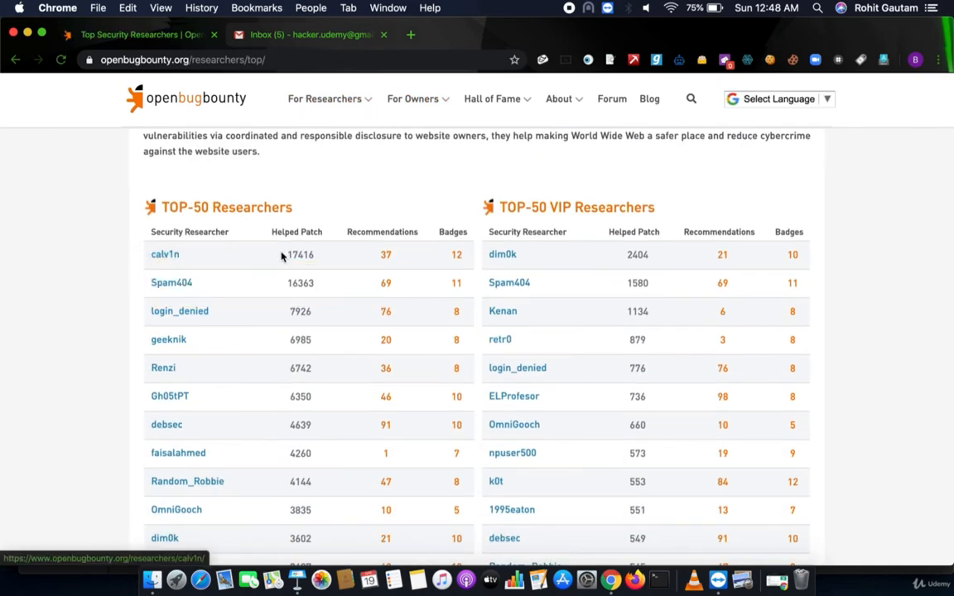
double_click(299, 255)
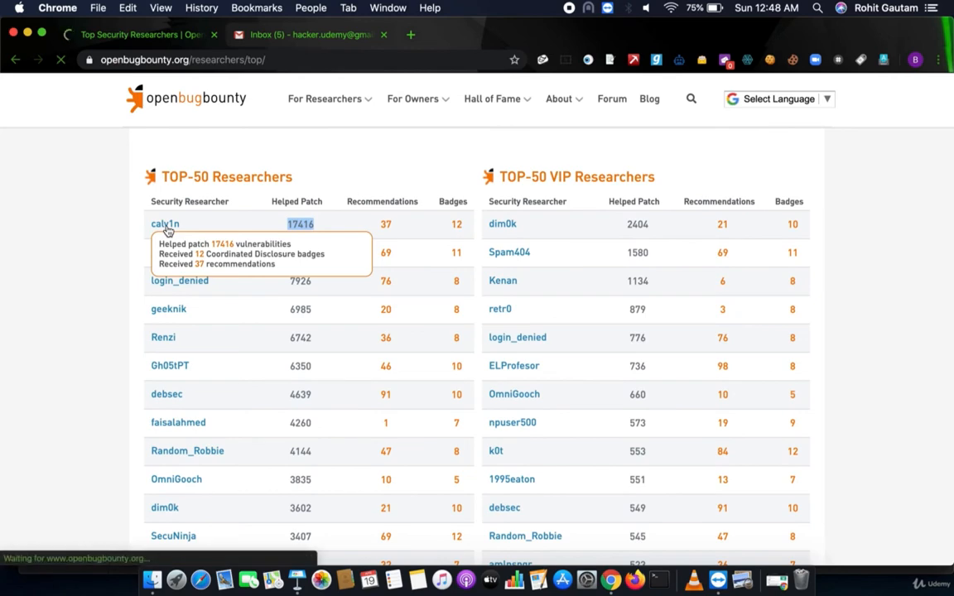
click(164, 223)
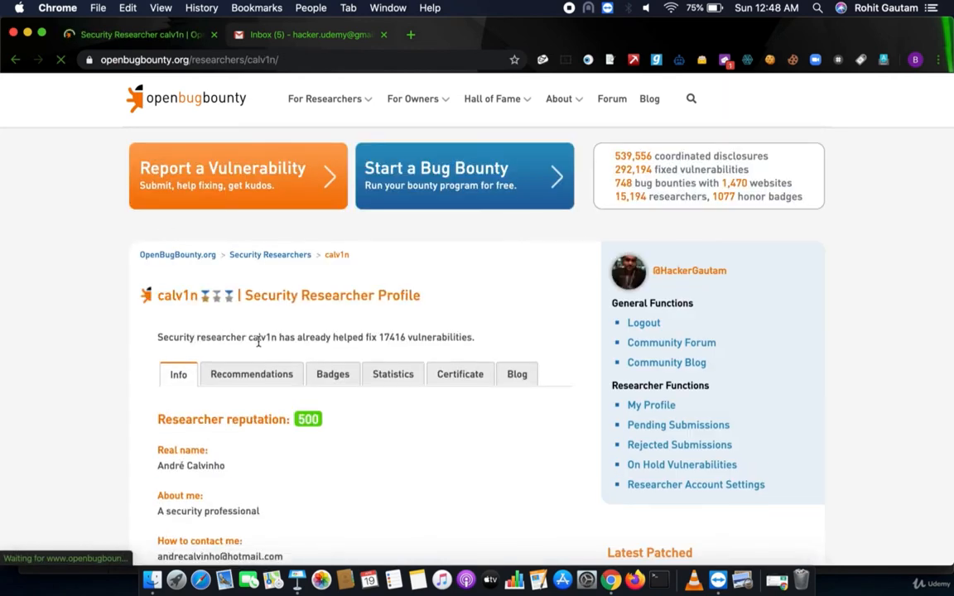
scroll(down, 3)
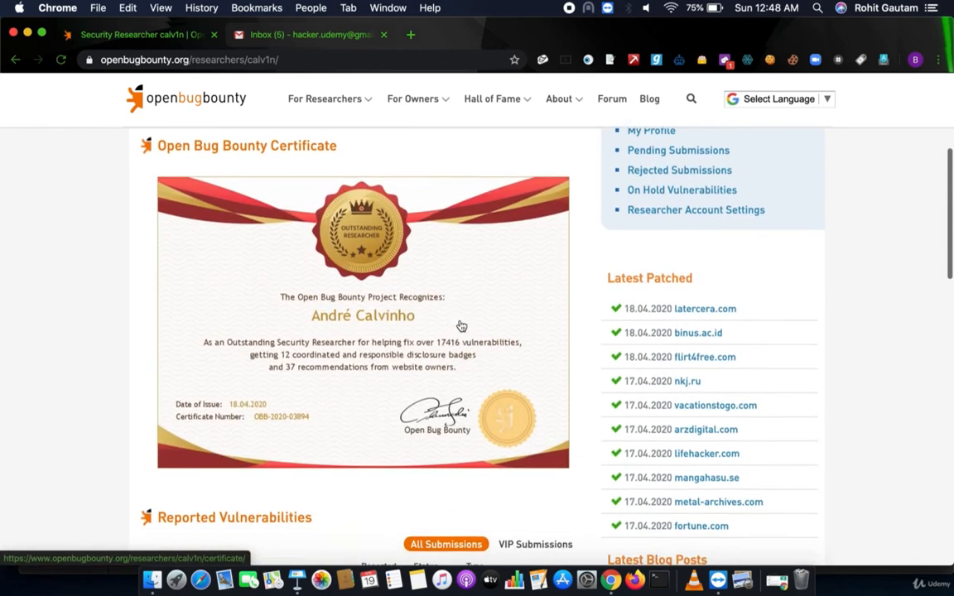
scroll(down, 3)
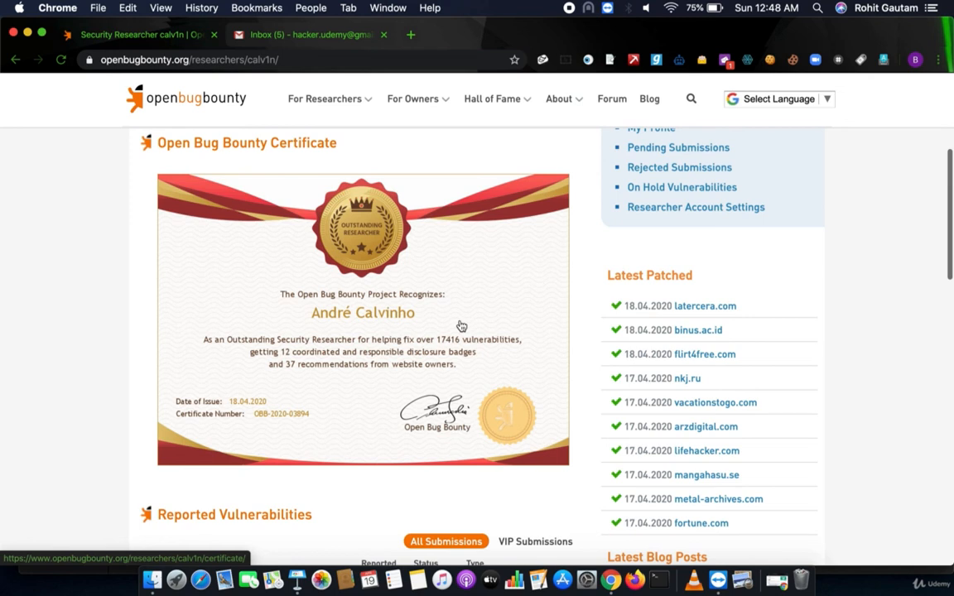
mouse_move(389, 312)
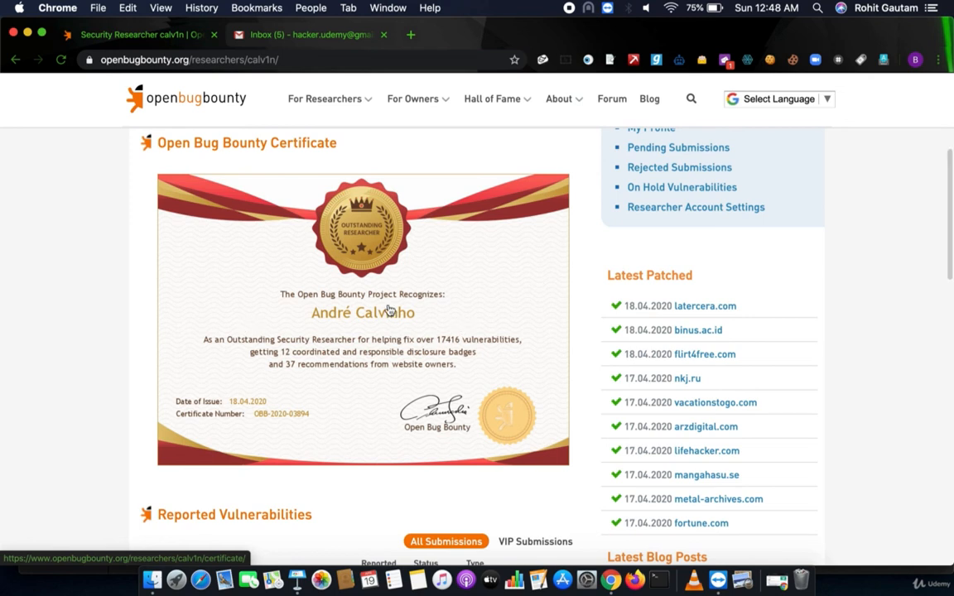
mouse_move(520, 348)
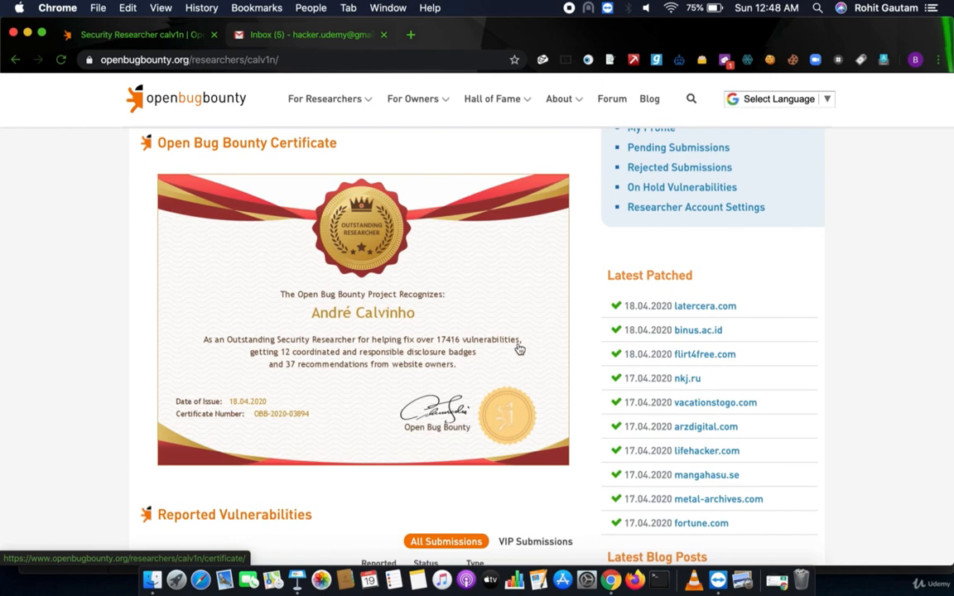
scroll(down, 3)
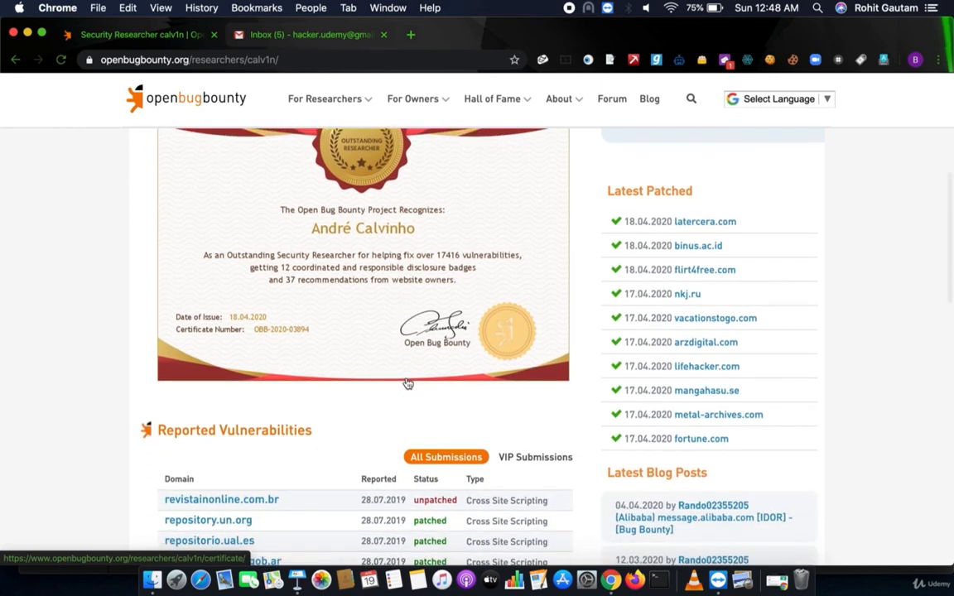
scroll(down, 3)
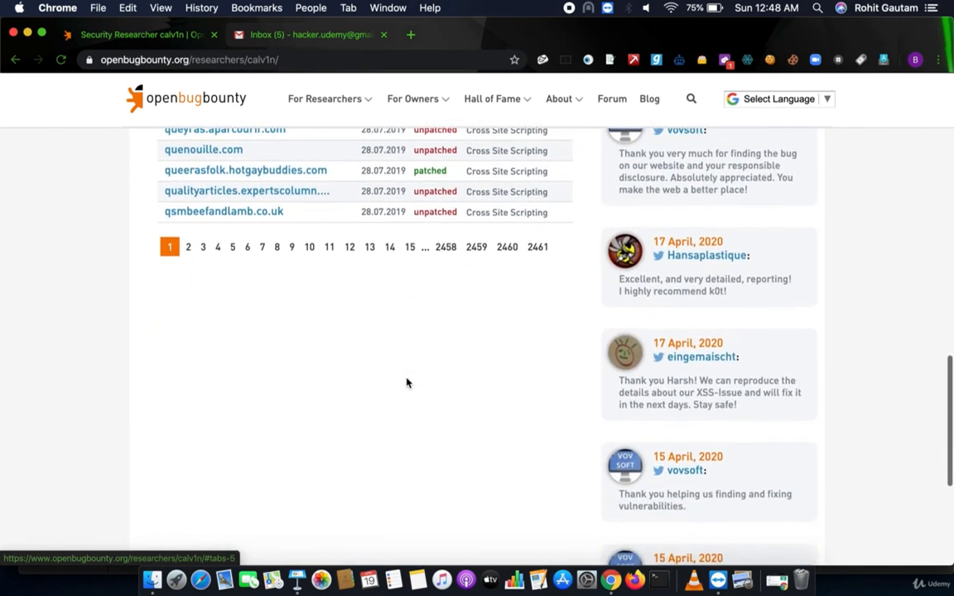
click(460, 374)
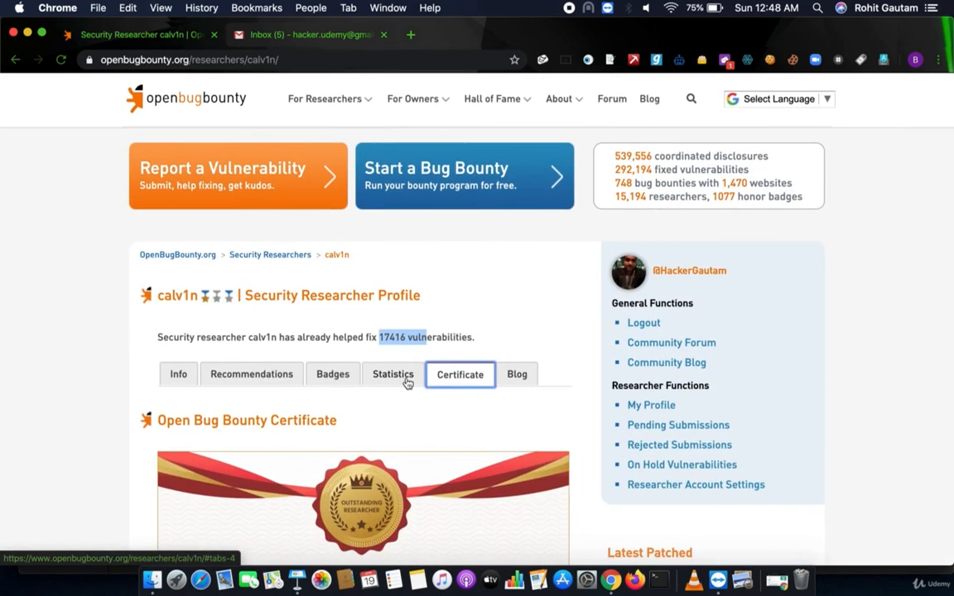